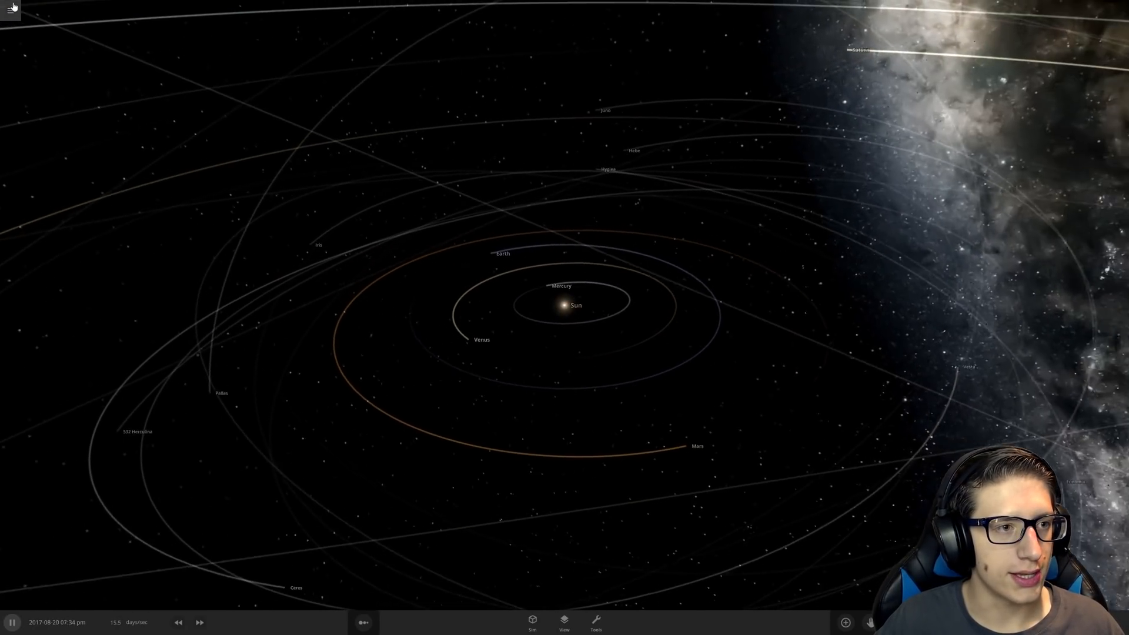
# - Create an empty space simulation from the main menu and show the Add object palette
pyautogui.click(10, 9)
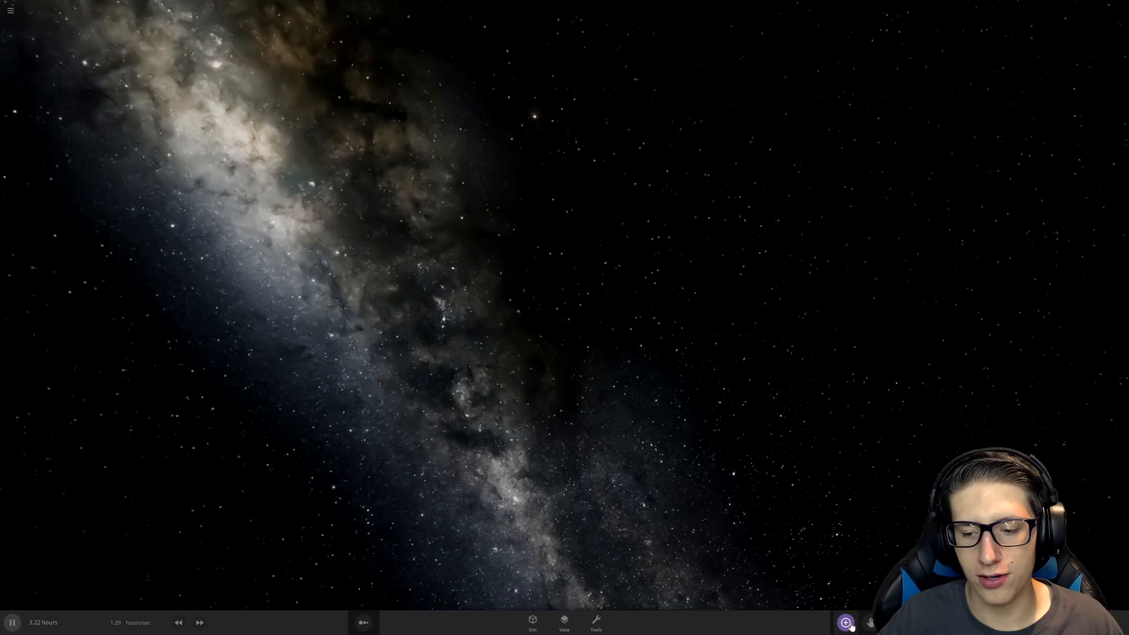
pyautogui.click(845, 622)
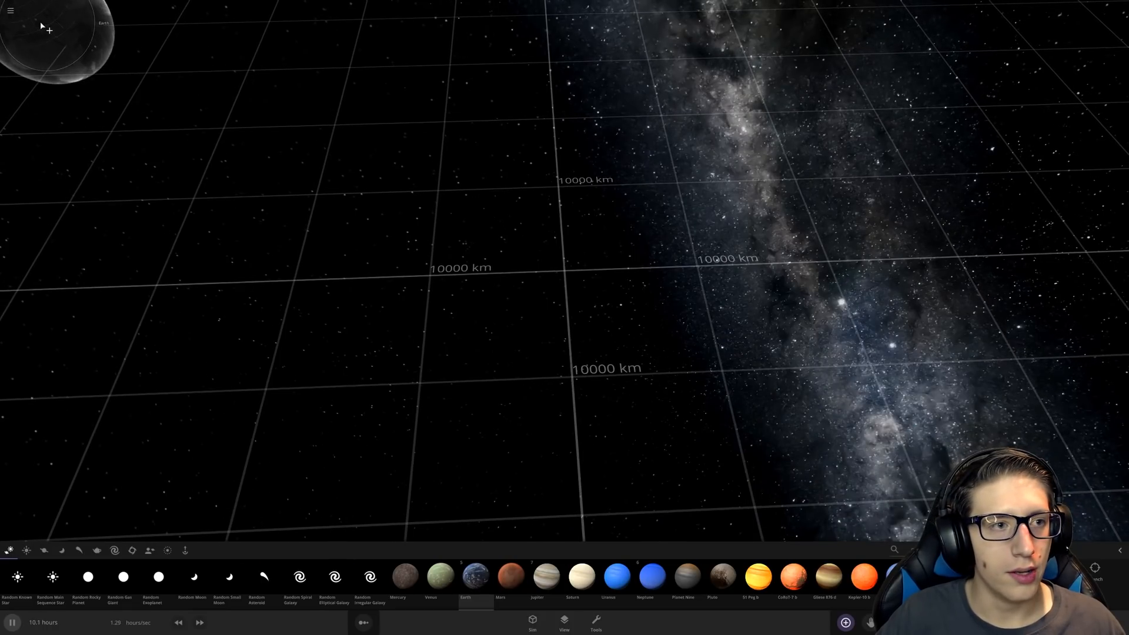
# - Open the simulation gallery from the main menu and scroll down through the thumbnails
pyautogui.click(10, 10)
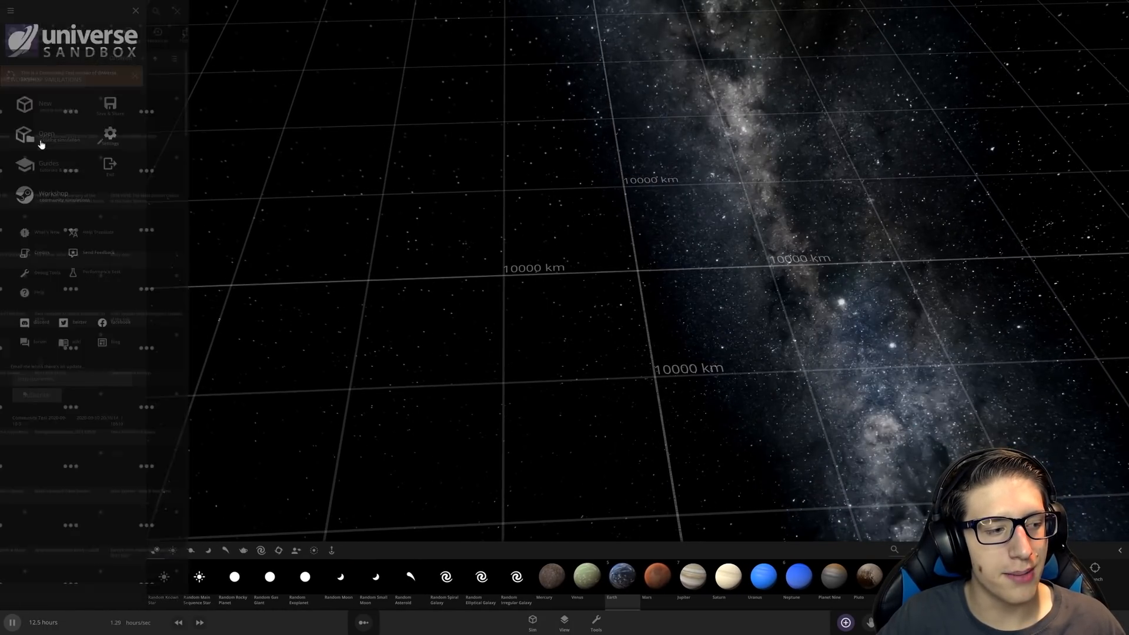
pyautogui.click(45, 137)
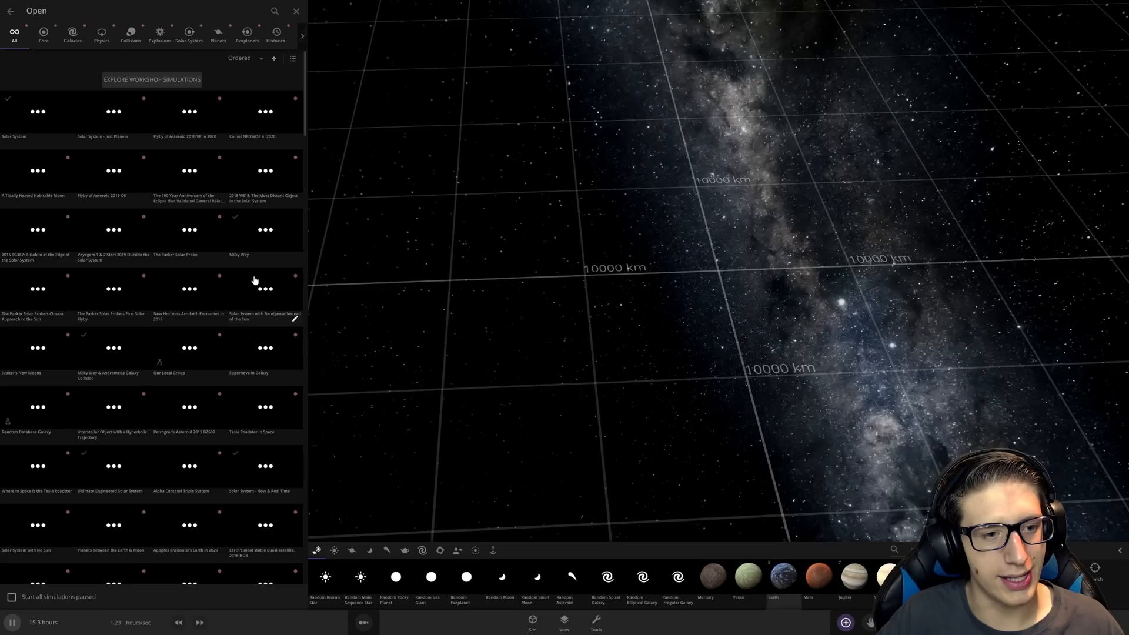
pyautogui.moveTo(189, 316)
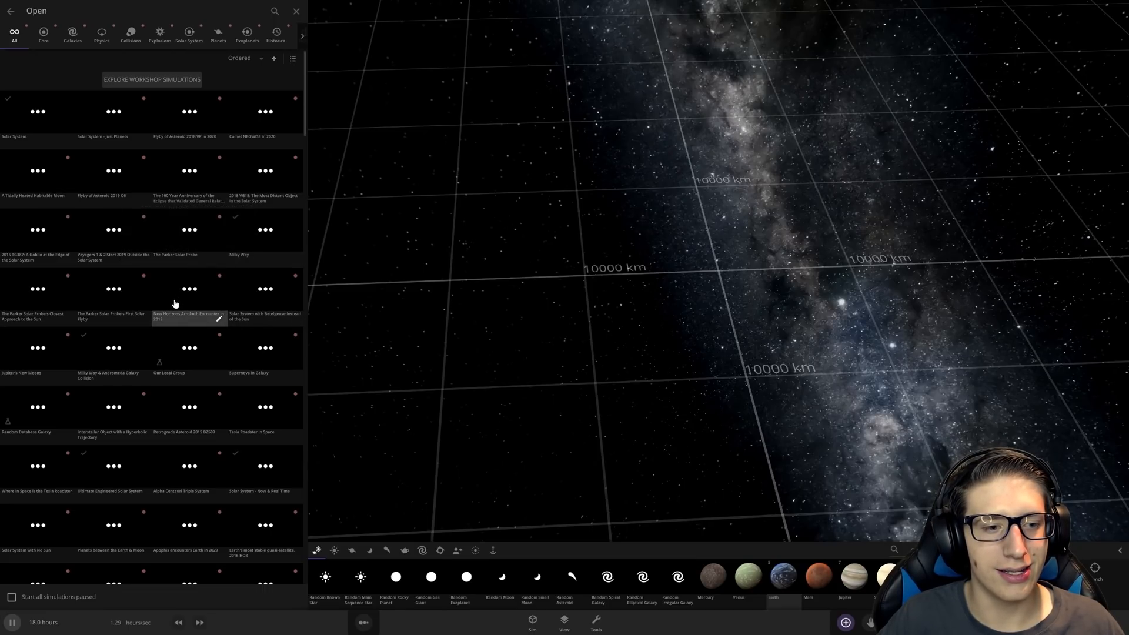
pyautogui.scroll(-3)
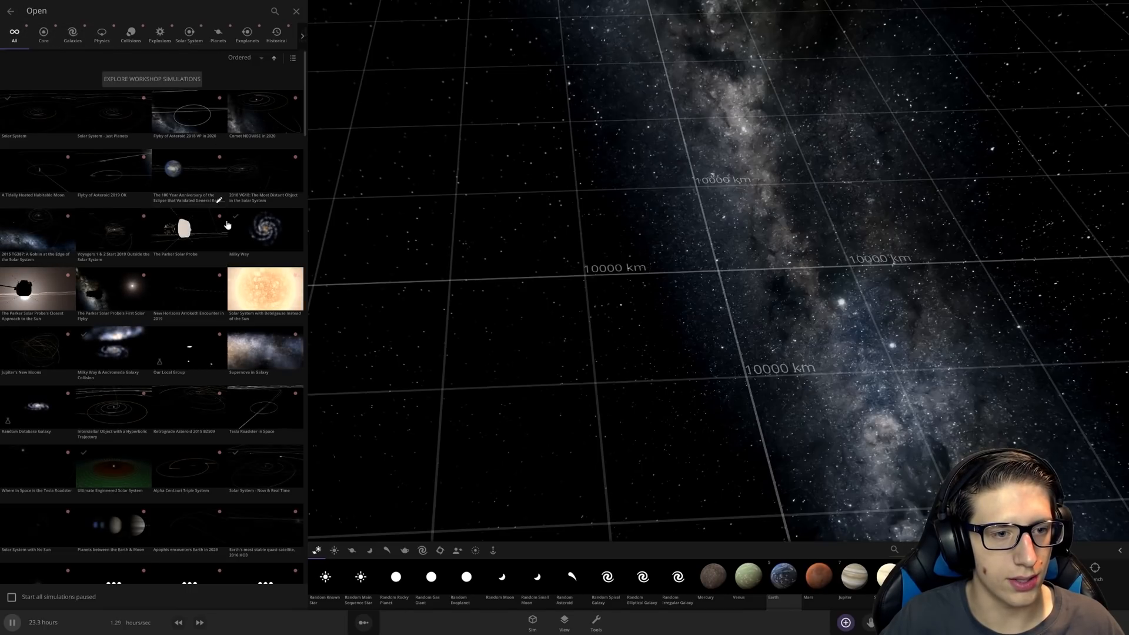
pyautogui.scroll(-3)
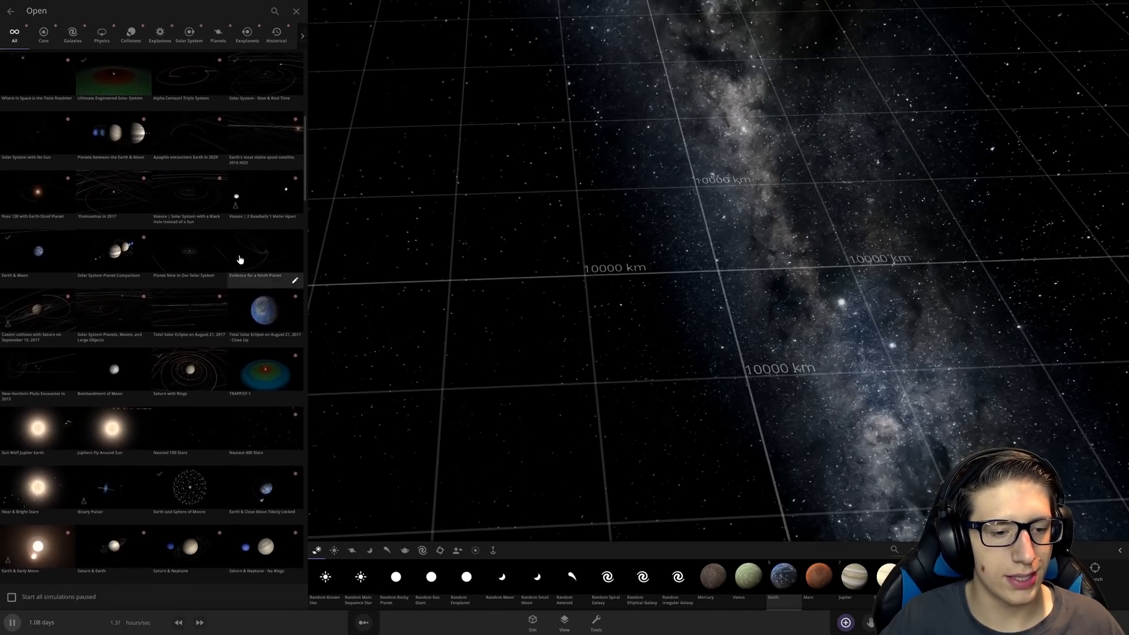
# - Load Earth and Sphere of Moons and run it as moons smash the molten Earth
pyautogui.click(296, 11)
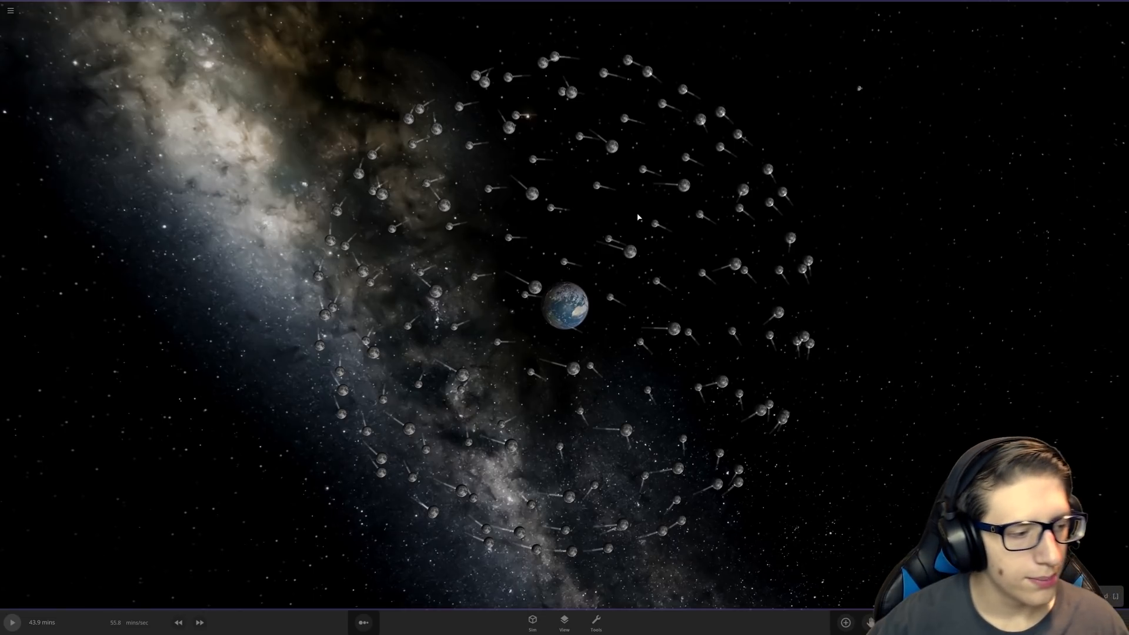
pyautogui.click(12, 622)
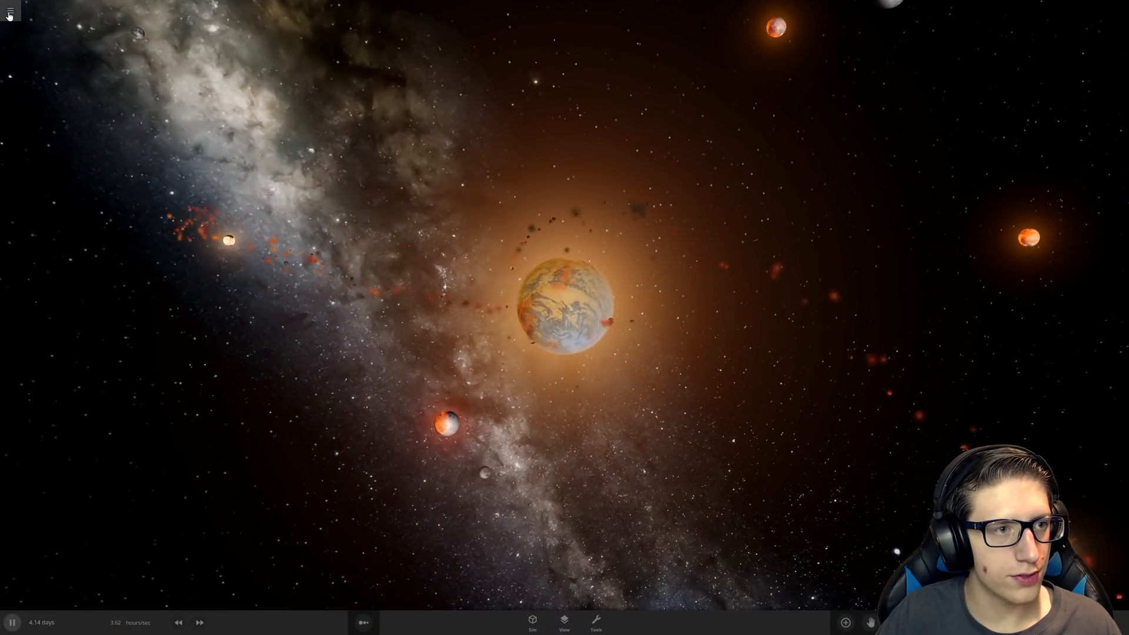
# - Start a new scene and place Black Hole 100 Solar Mass beside the Earth
pyautogui.click(10, 10)
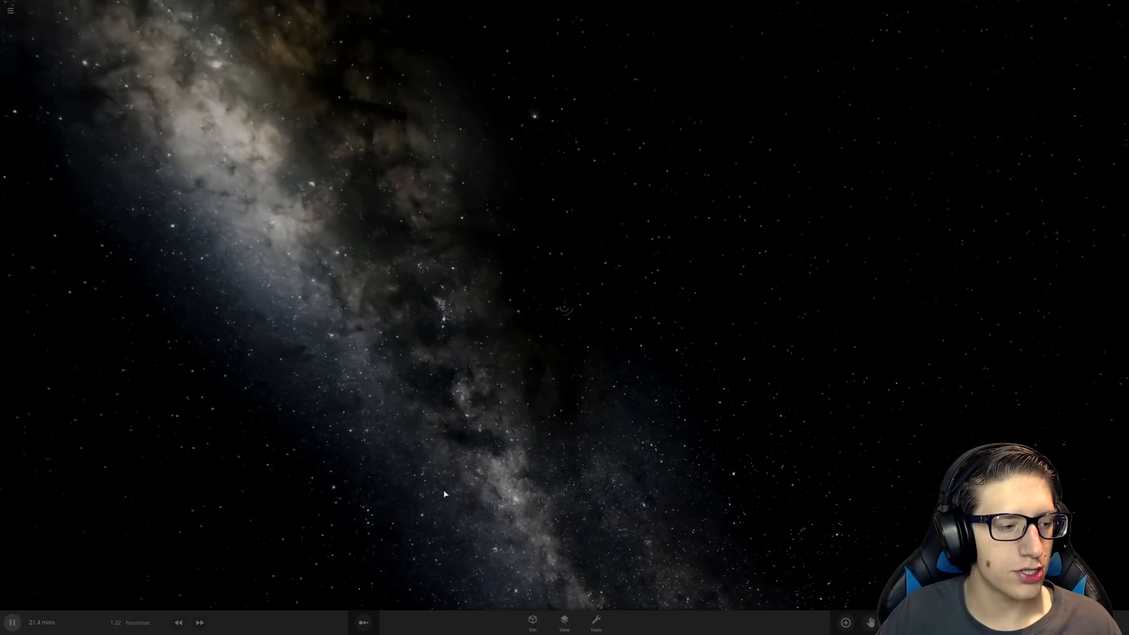
pyautogui.click(532, 622)
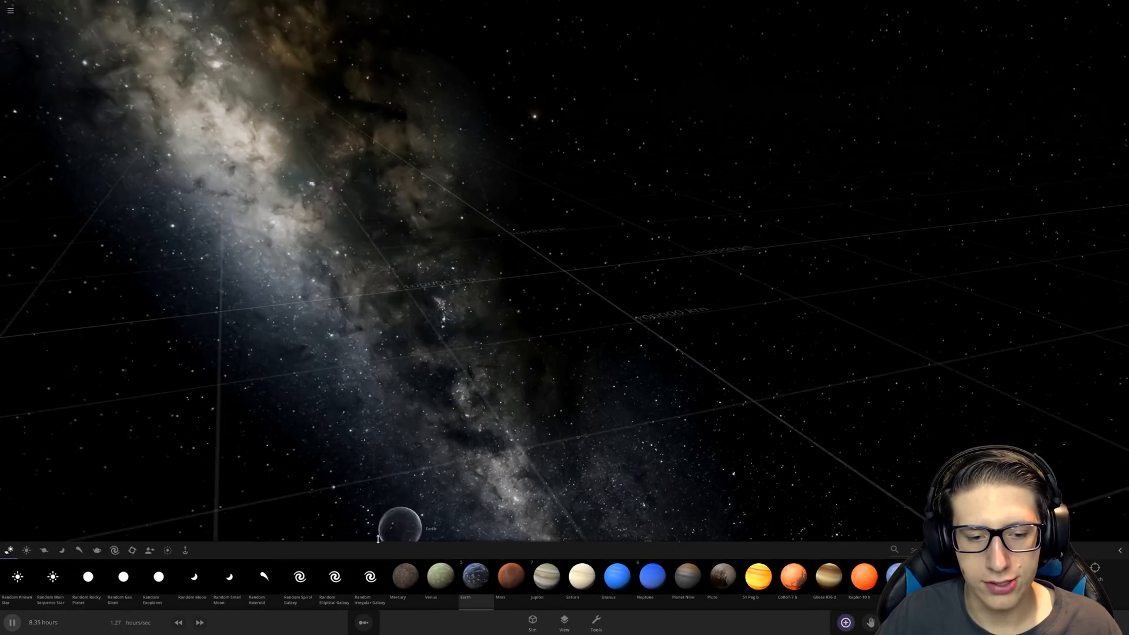
pyautogui.click(131, 550)
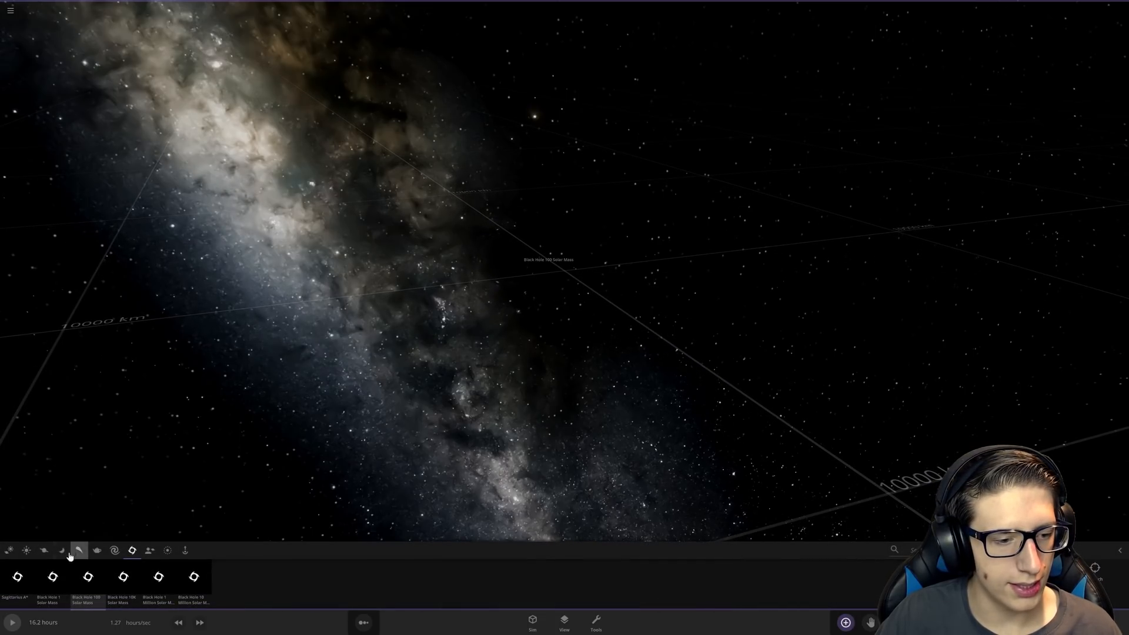
pyautogui.click(27, 550)
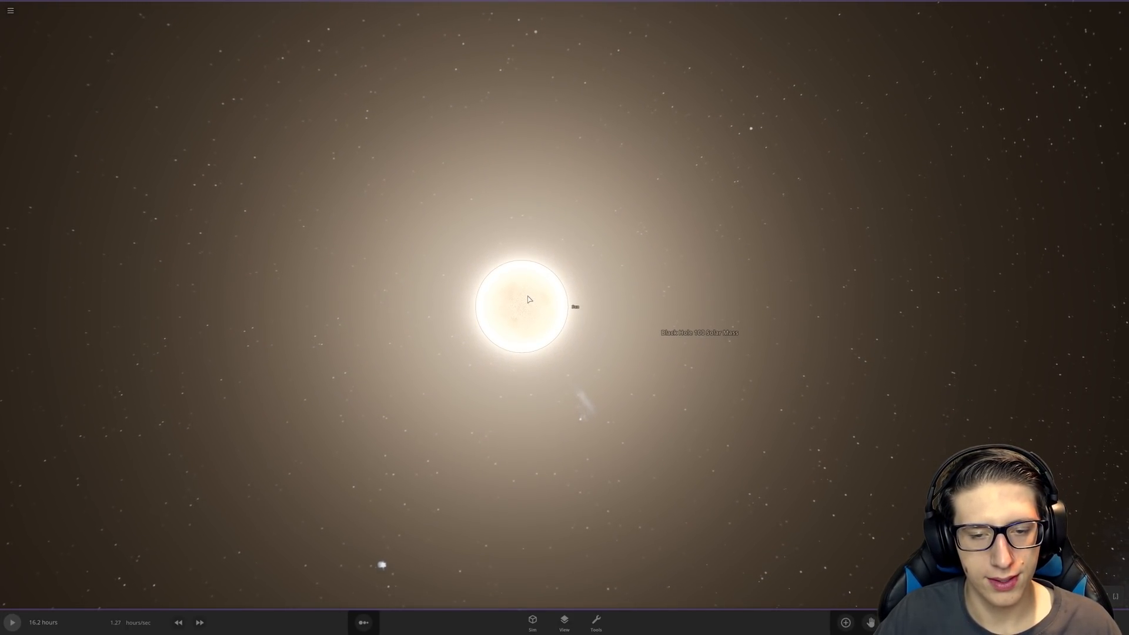
# - Run the simulation until Earth becomes a swirling orange debris ring, then open the main menu
pyautogui.click(12, 622)
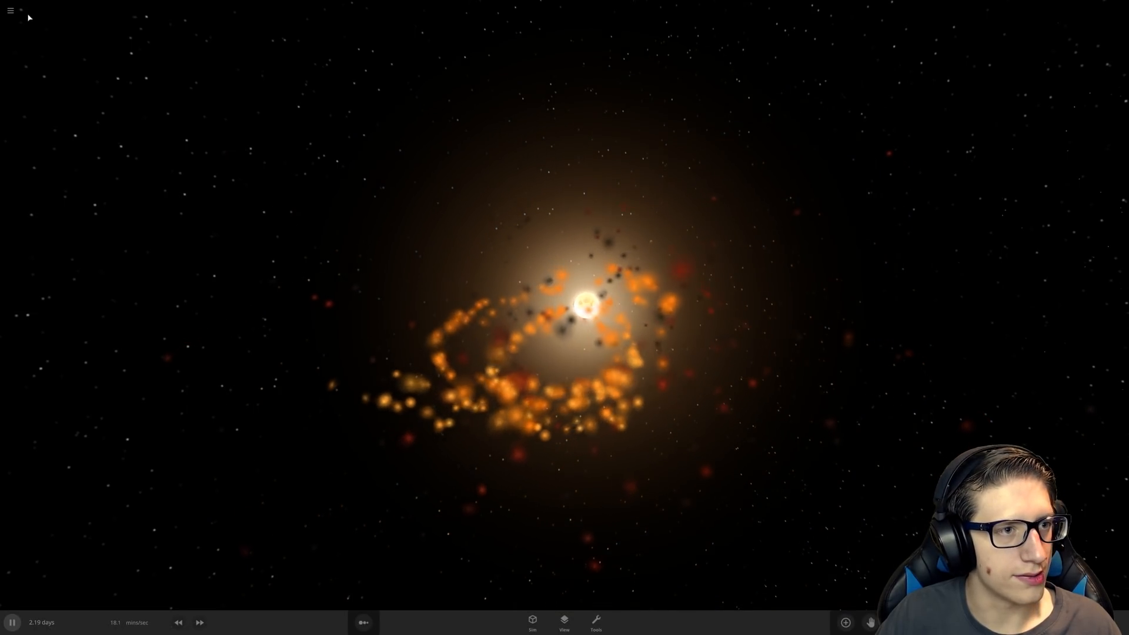
pyautogui.click(10, 10)
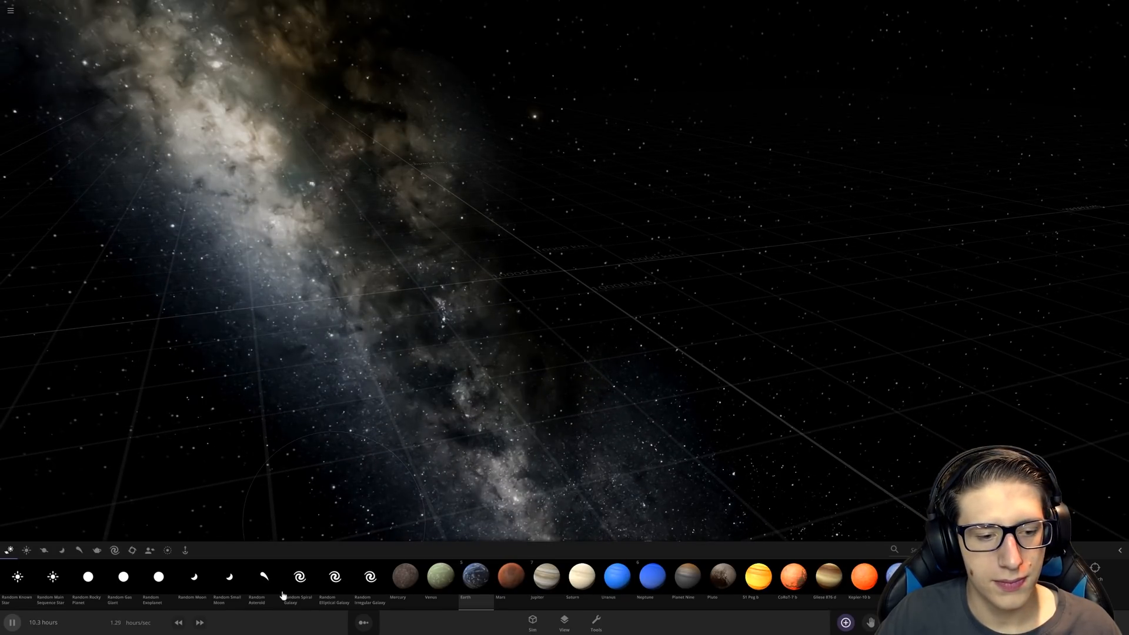
# - Place a 10K Solar Mass black hole beside the giant star VY Canis Majoris
pyautogui.click(132, 550)
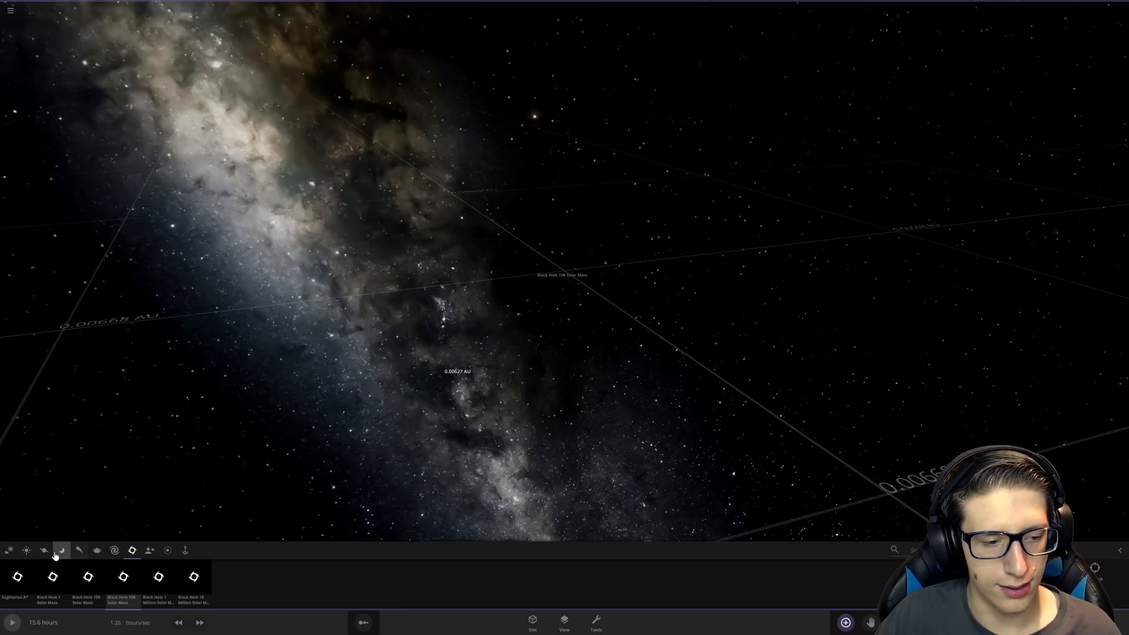
pyautogui.click(25, 550)
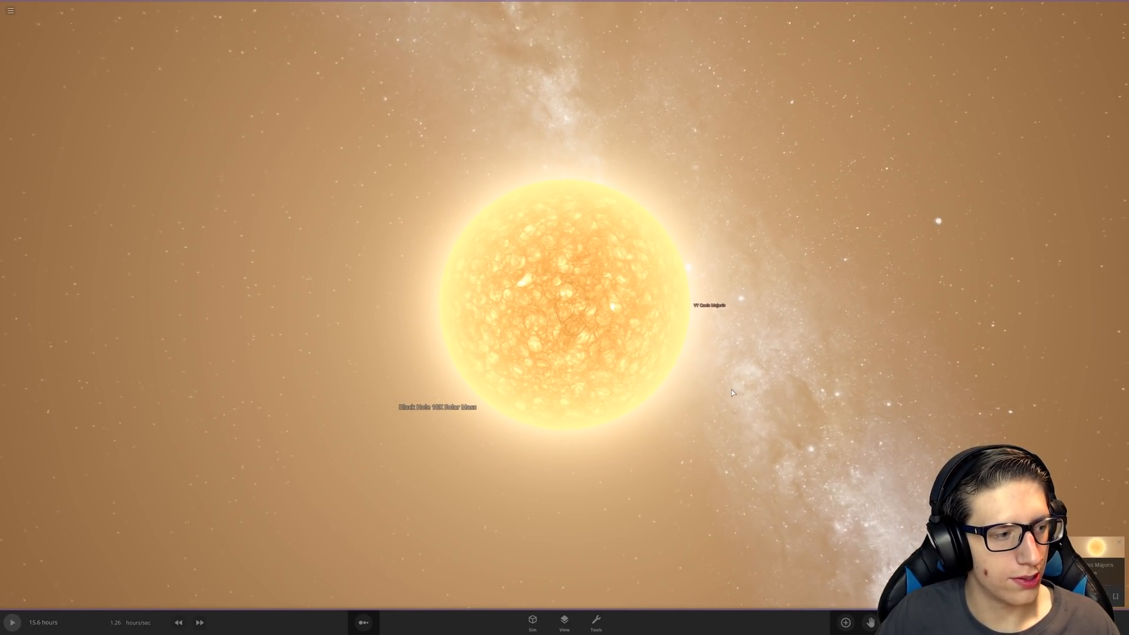
pyautogui.moveTo(724, 375)
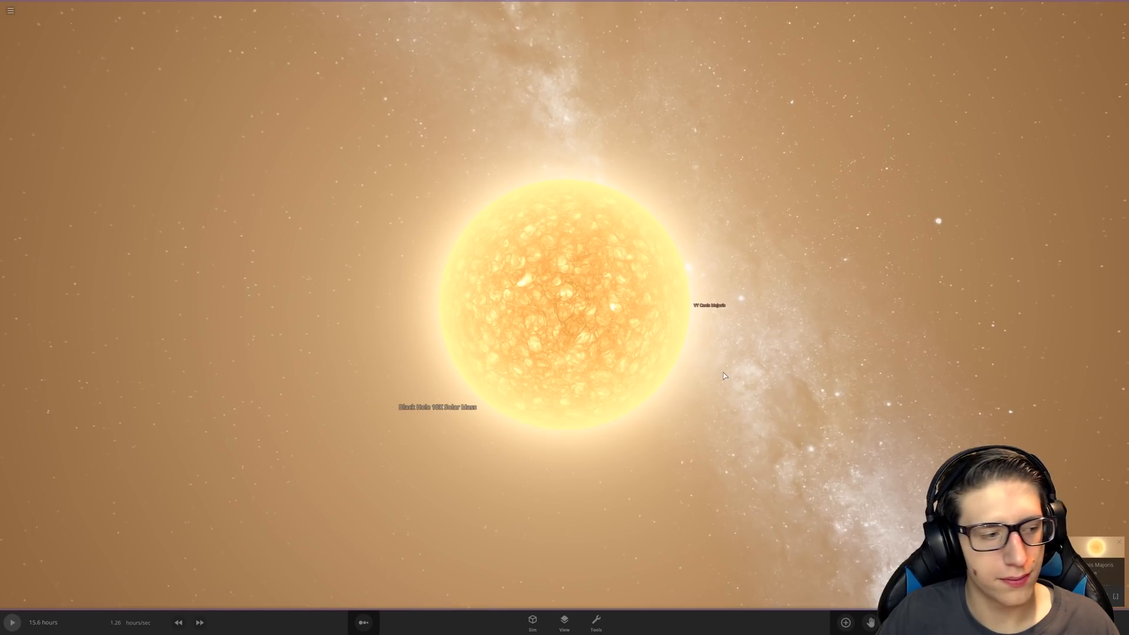
# - Run the VY Canis Majoris scene for several years at a faster time rate
pyautogui.click(10, 622)
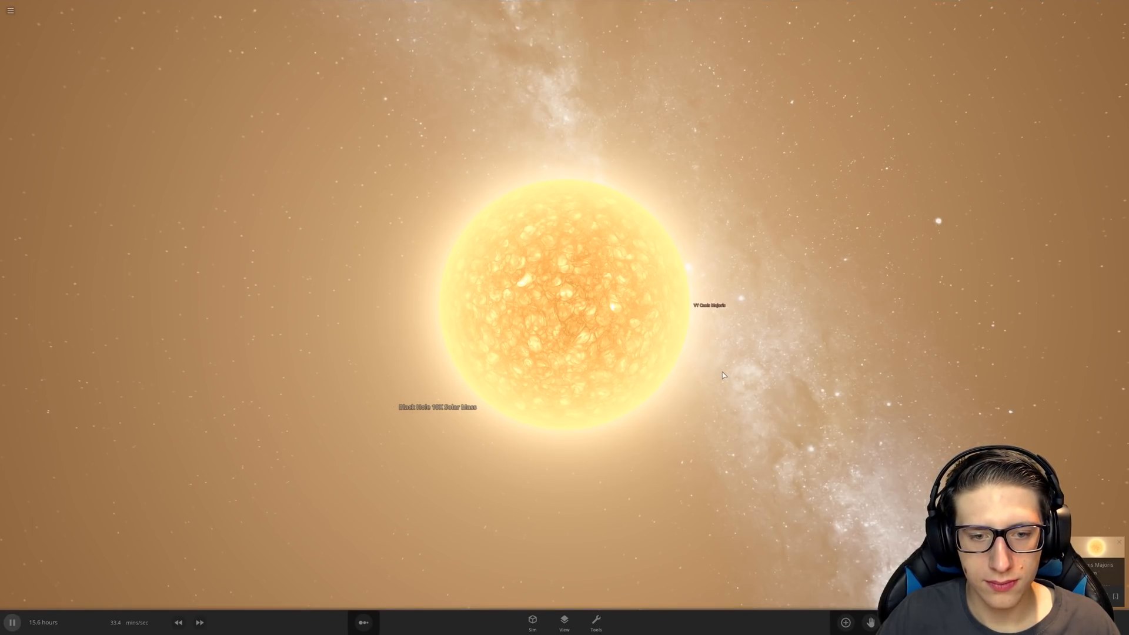
pyautogui.click(178, 621)
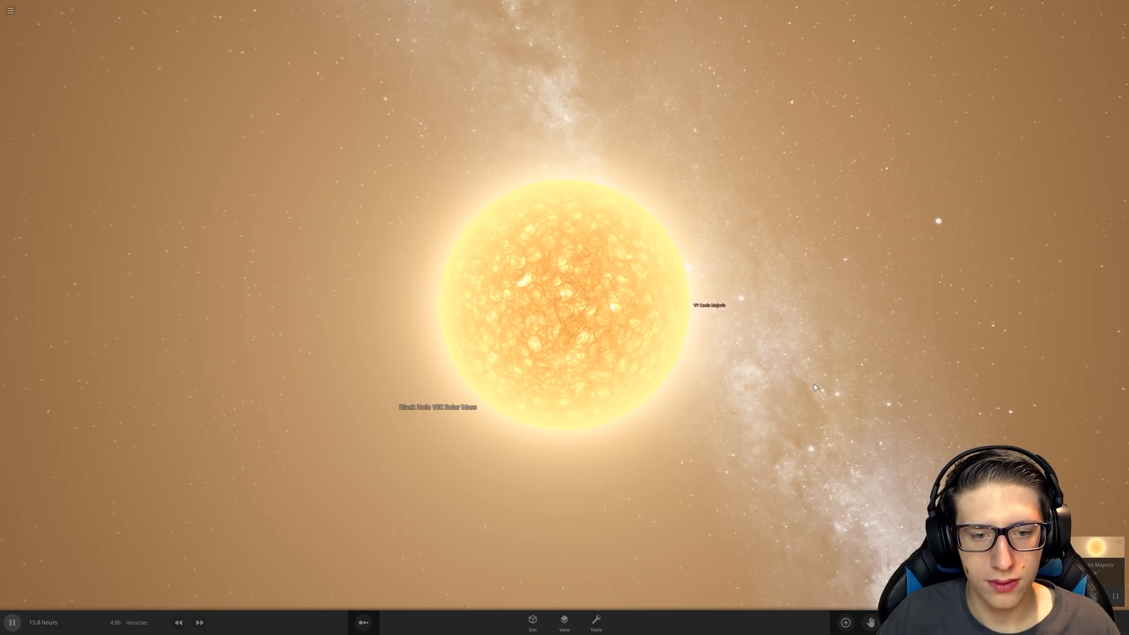
pyautogui.click(199, 622)
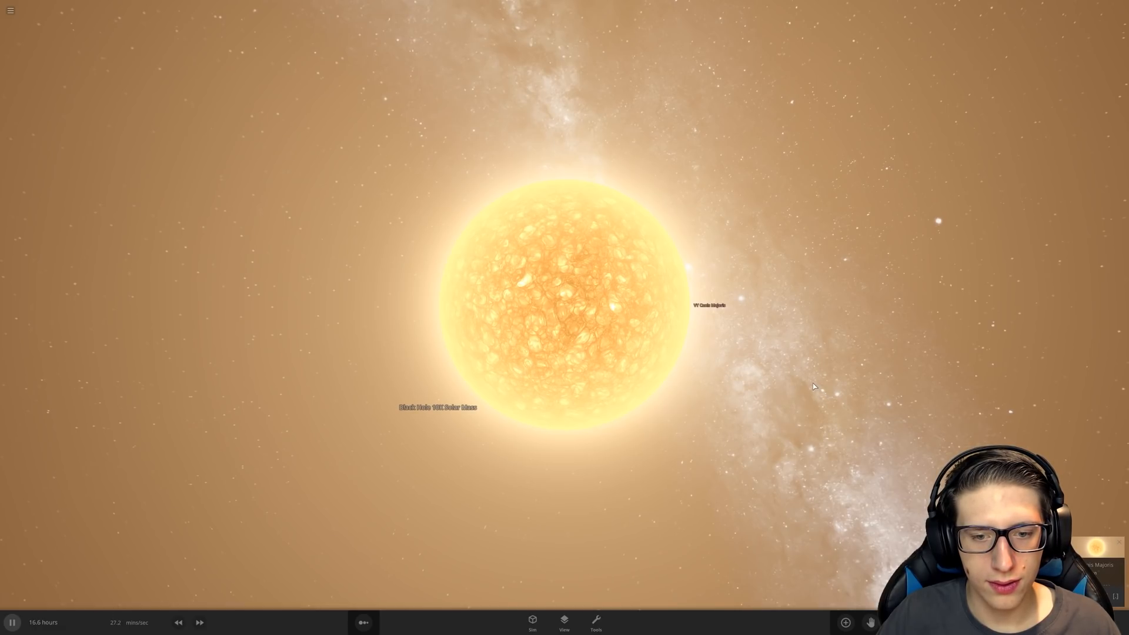
pyautogui.click(199, 622)
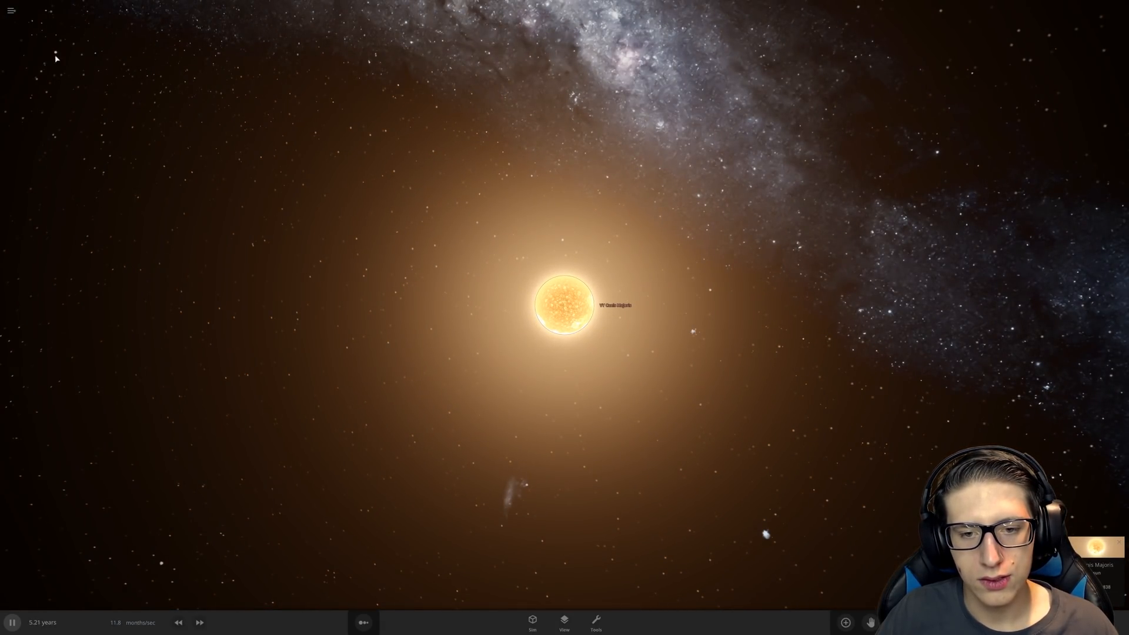
pyautogui.click(10, 10)
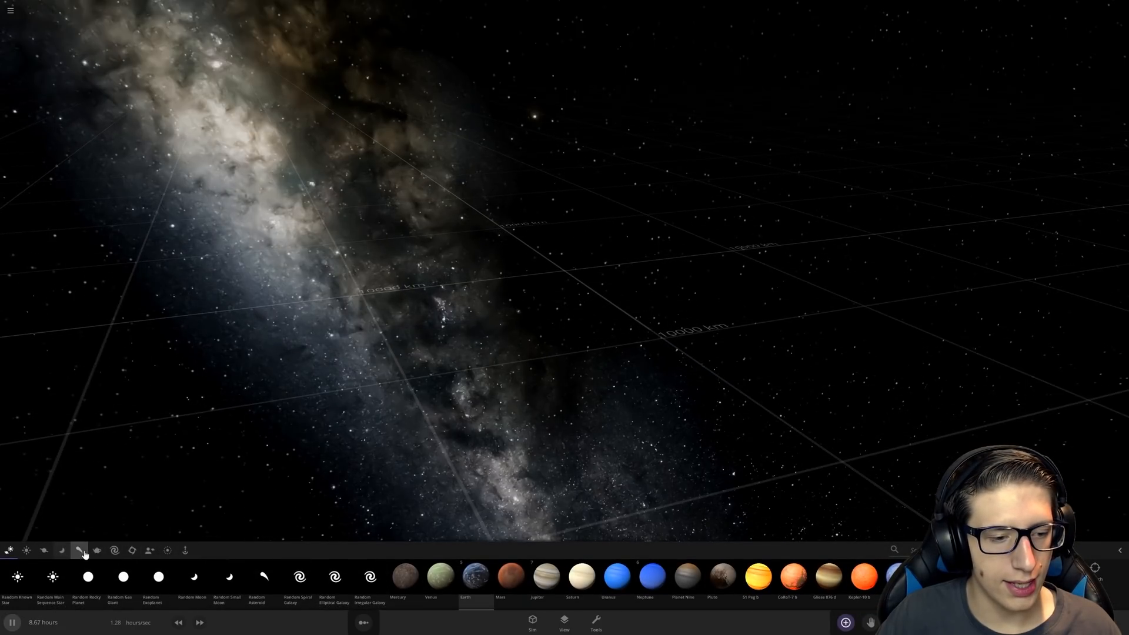
# - Place a 100 solar mass black hole among the Jupiters and start the simulation
pyautogui.click(132, 550)
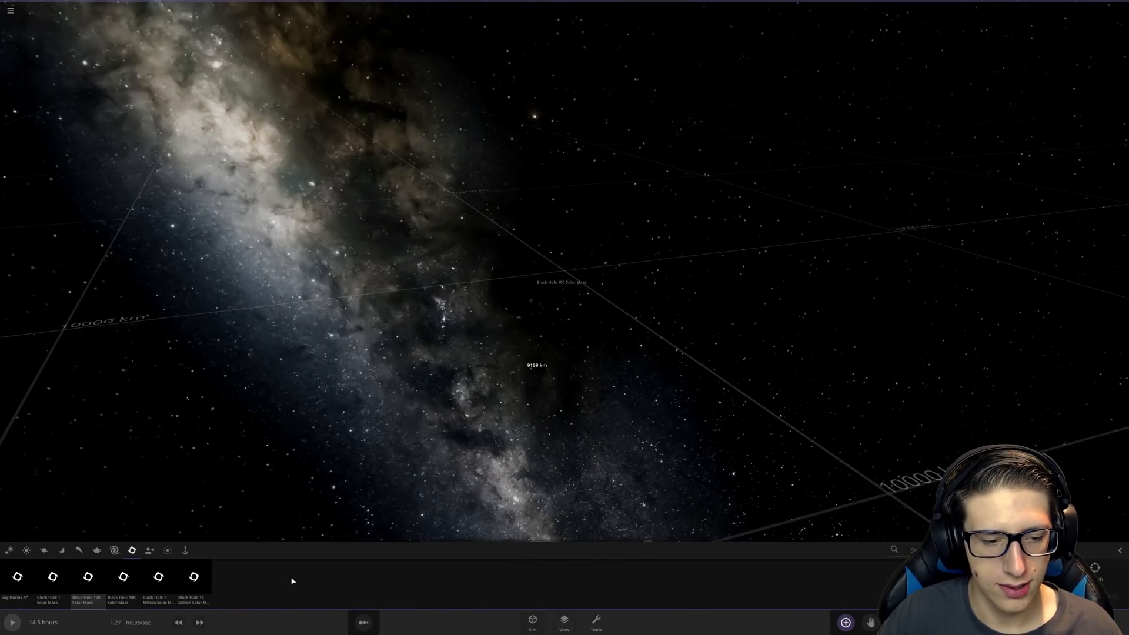
pyautogui.click(44, 551)
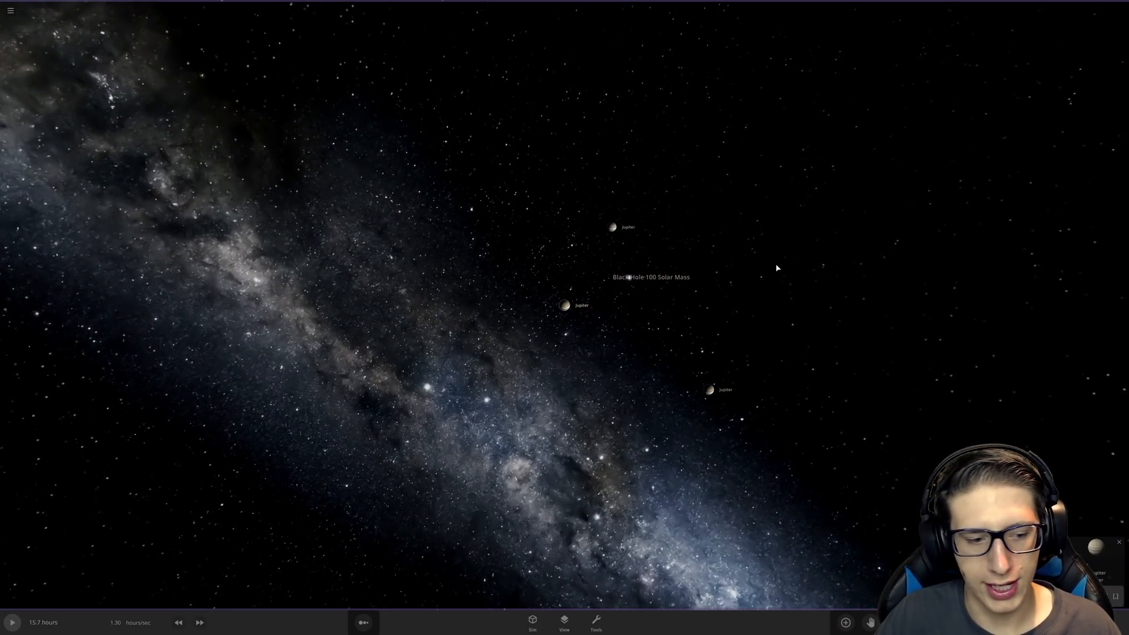
pyautogui.click(12, 622)
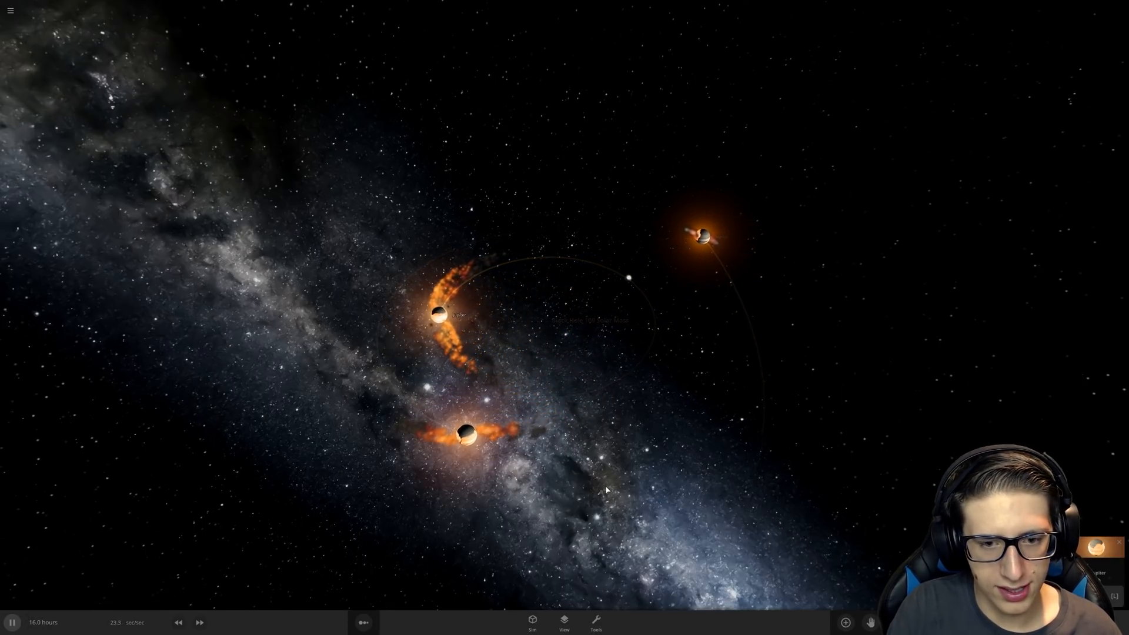
# - Browse the Add palette, then speed up time so the Jupiters trail debris
pyautogui.click(846, 622)
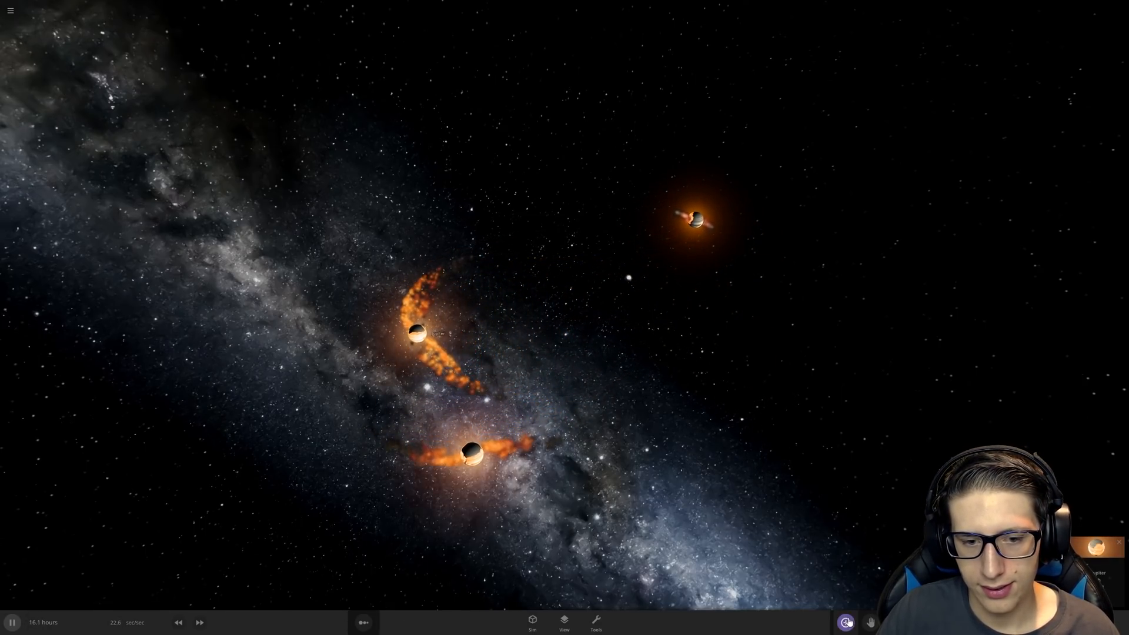
pyautogui.click(846, 622)
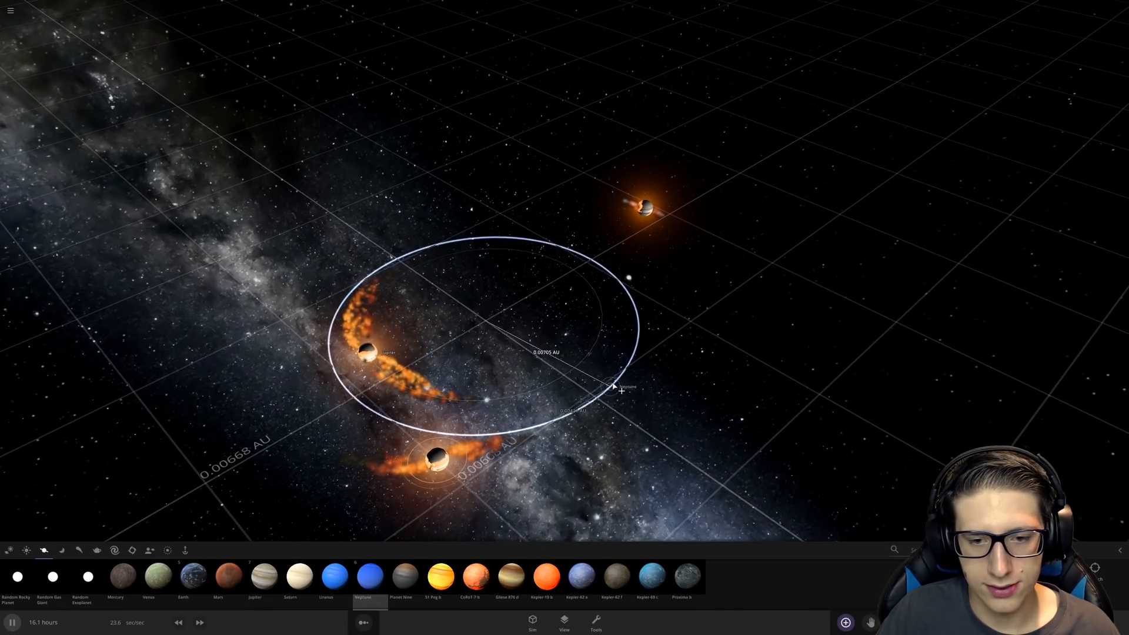
pyautogui.scroll(-3)
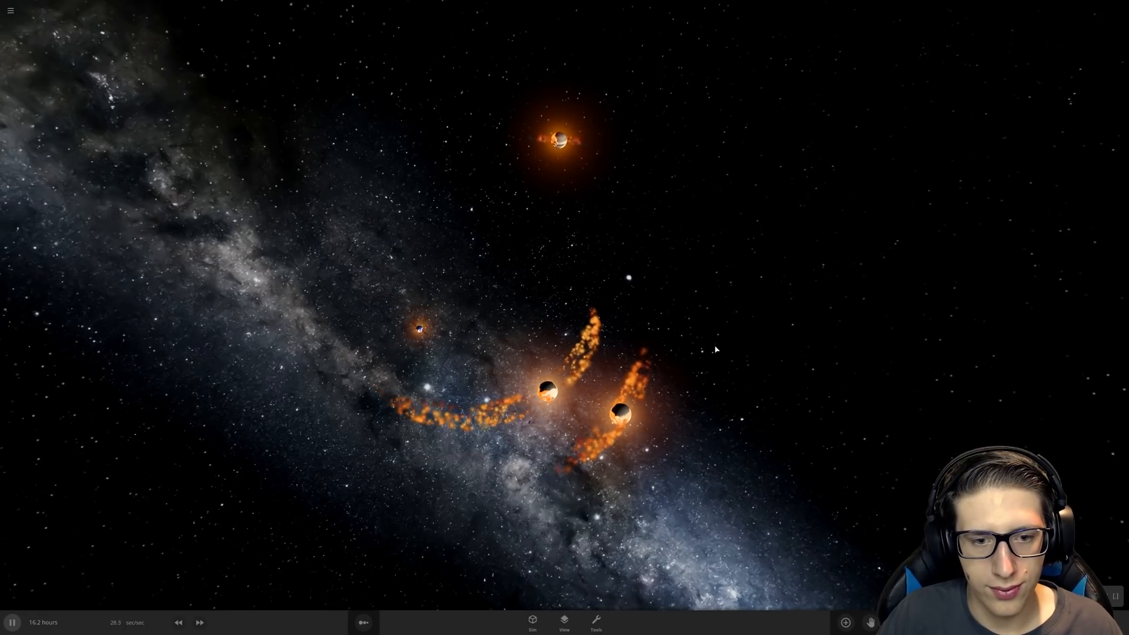
pyautogui.click(199, 622)
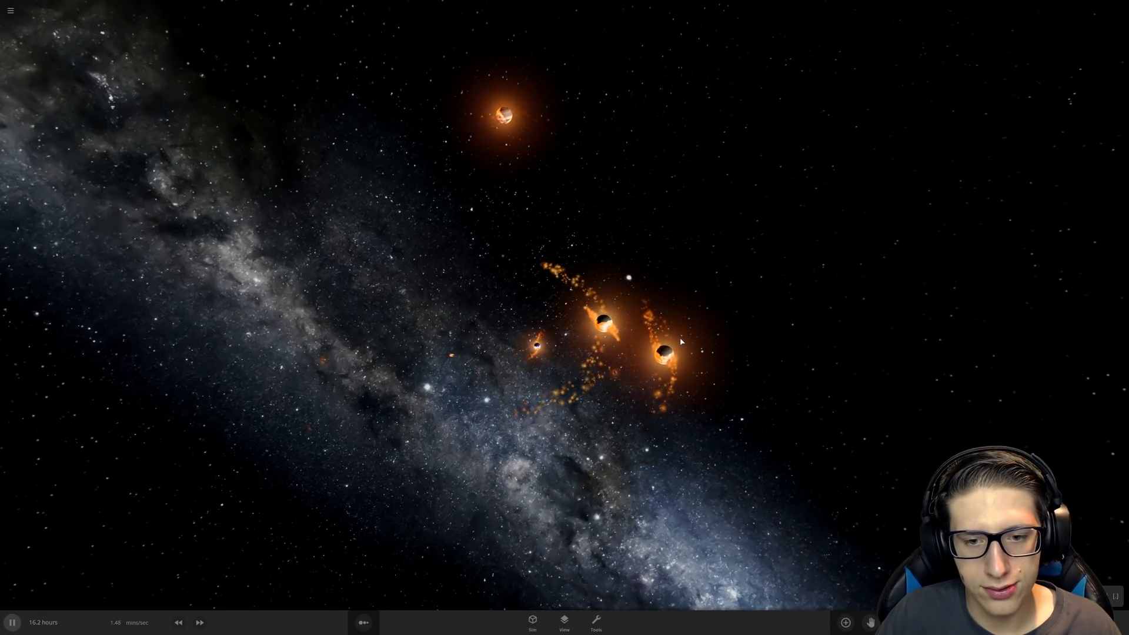
pyautogui.moveTo(817, 396)
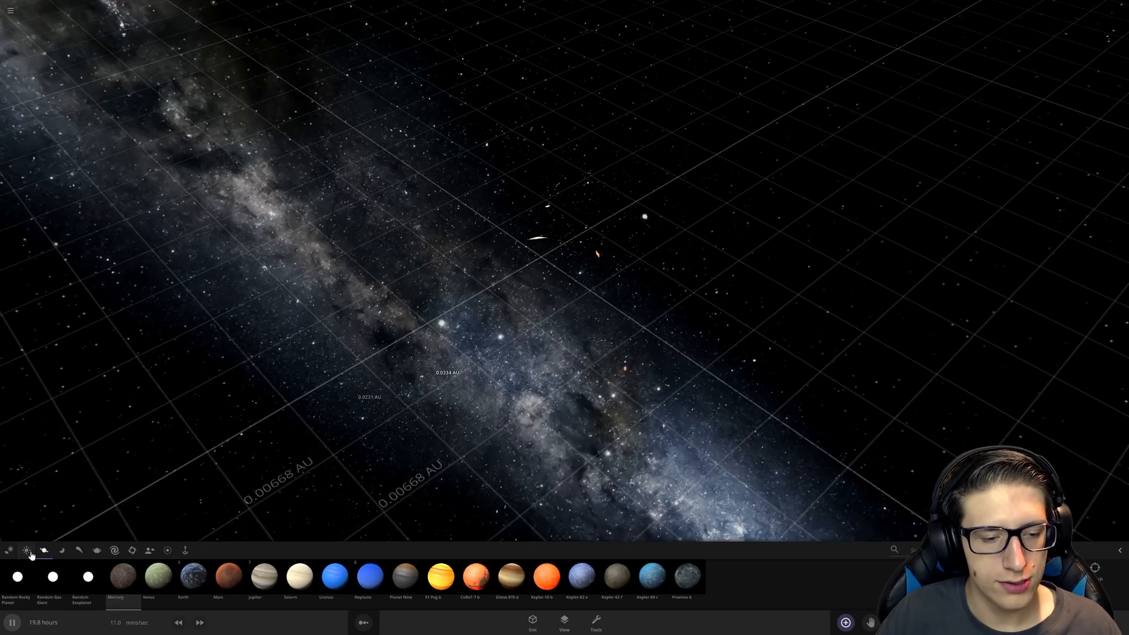
# - Select an item in the Add palette, then begin a new empty simulation
pyautogui.click(27, 549)
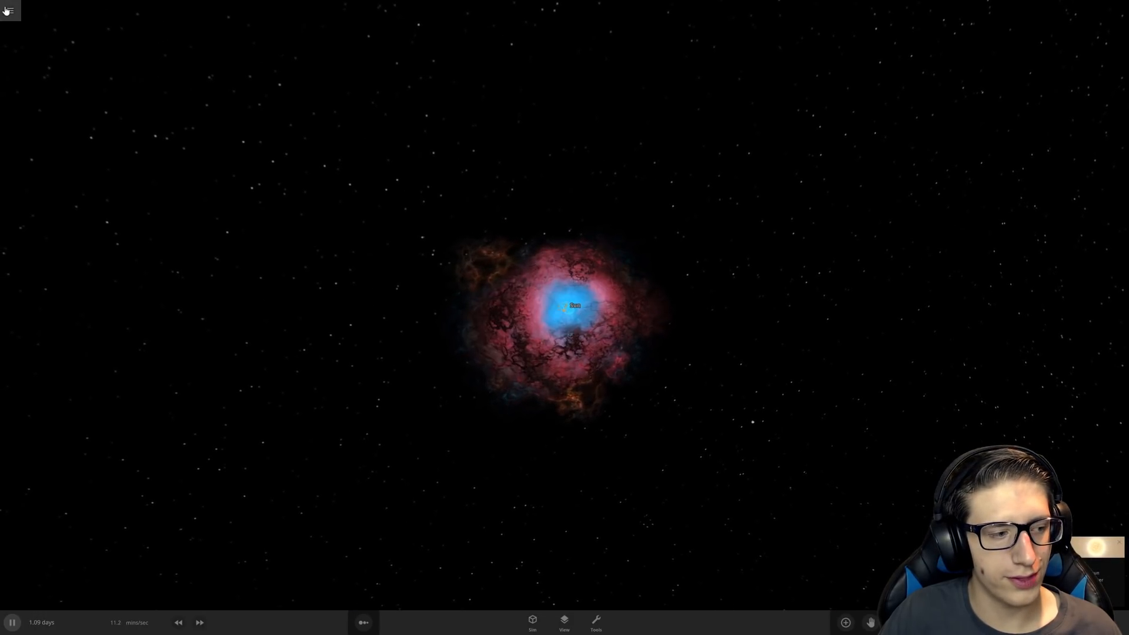
pyautogui.click(10, 10)
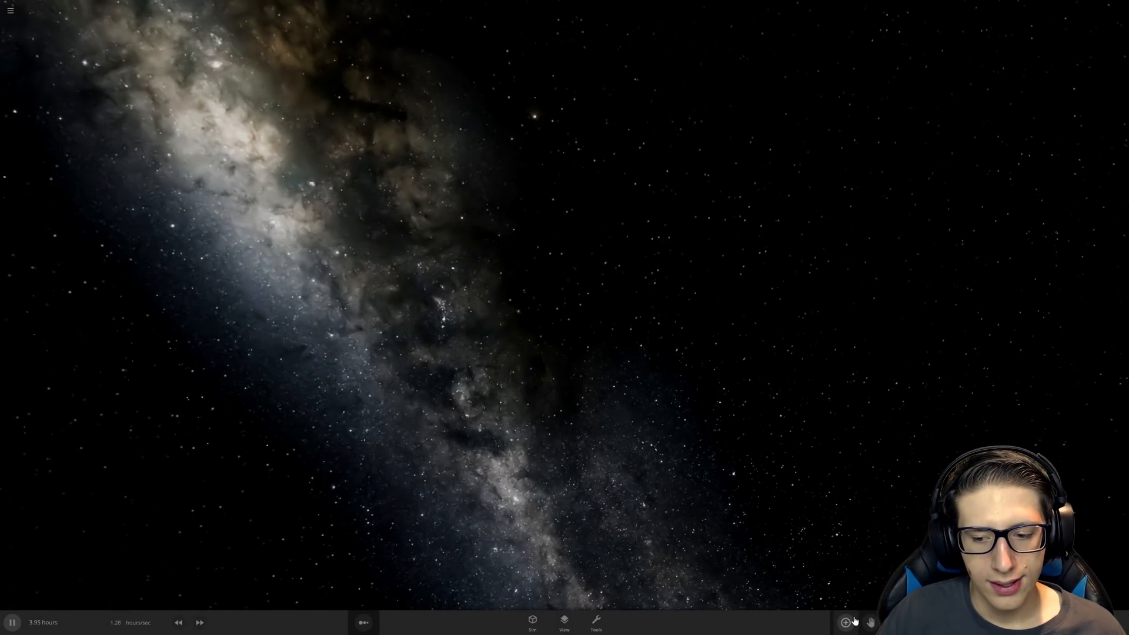
# - Browse the simulation gallery and load Locked Earths, One Spinning (0.5 radius)
pyautogui.click(846, 622)
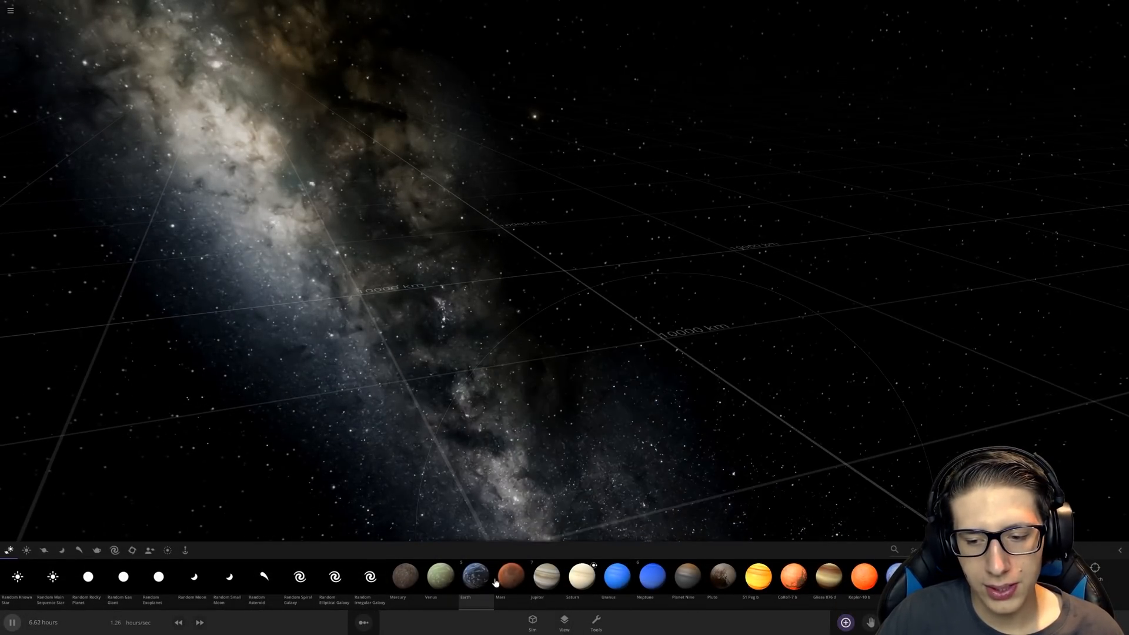
pyautogui.click(10, 10)
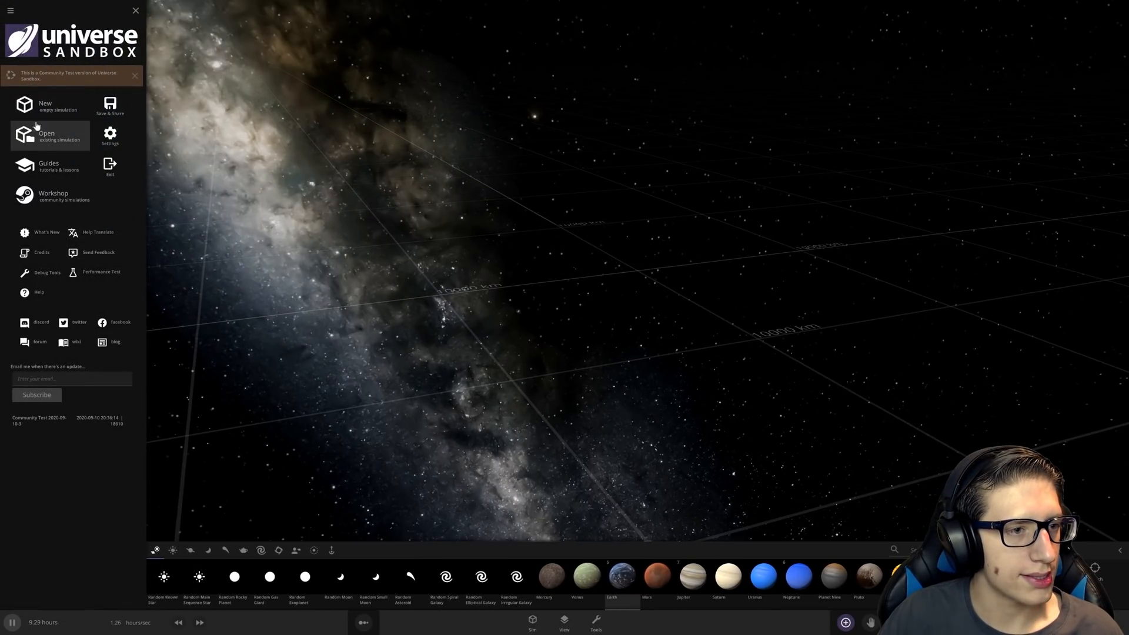
pyautogui.click(47, 135)
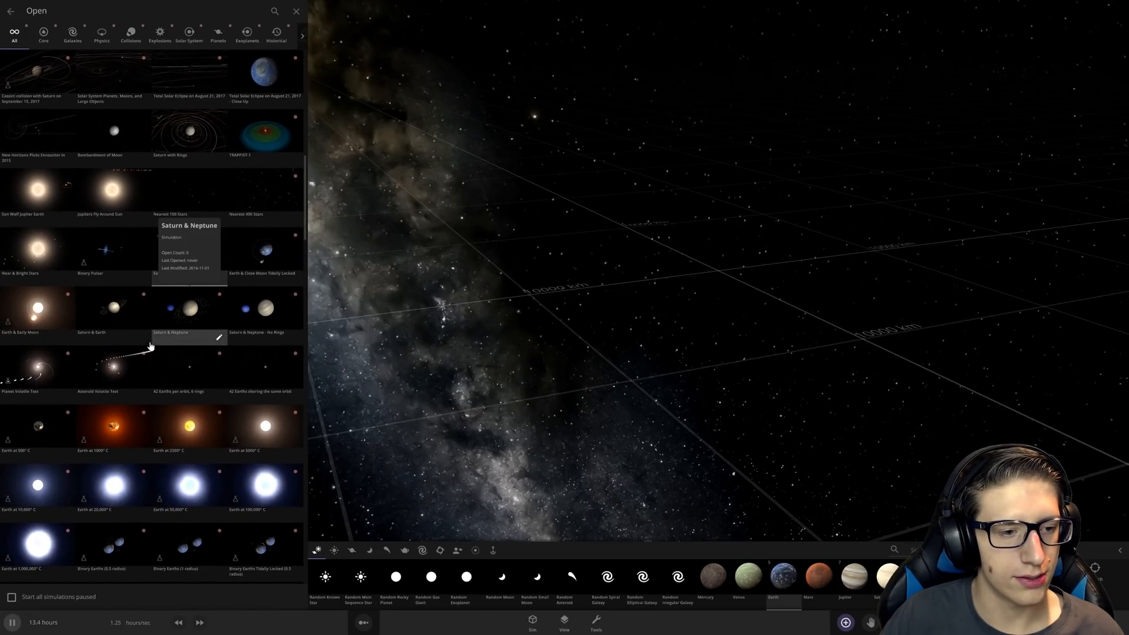
pyautogui.scroll(-3)
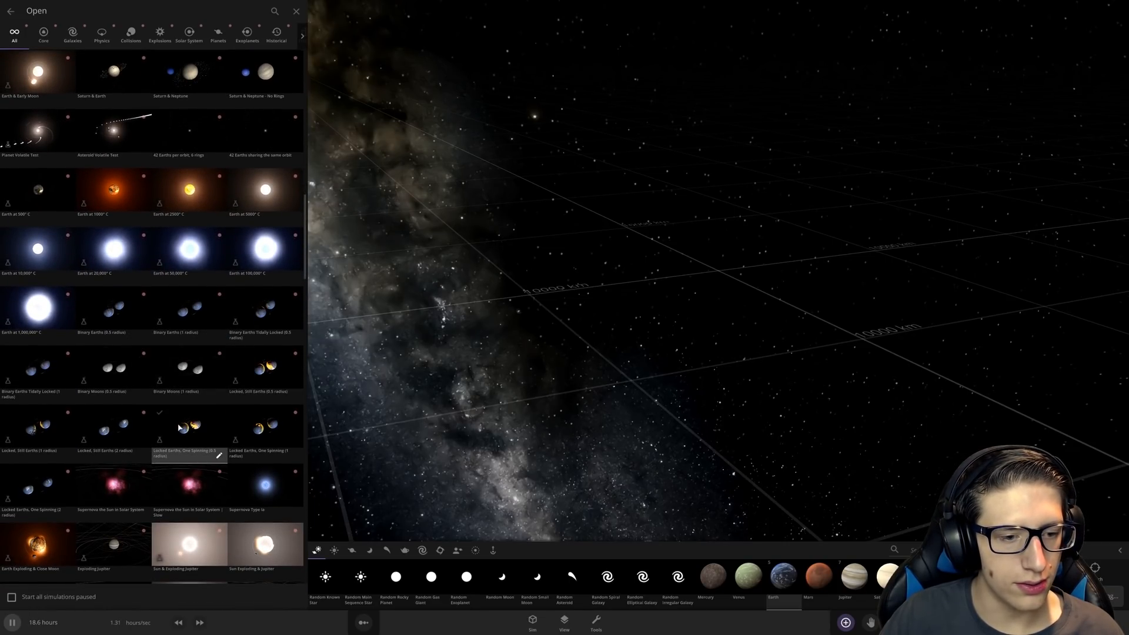
pyautogui.click(189, 427)
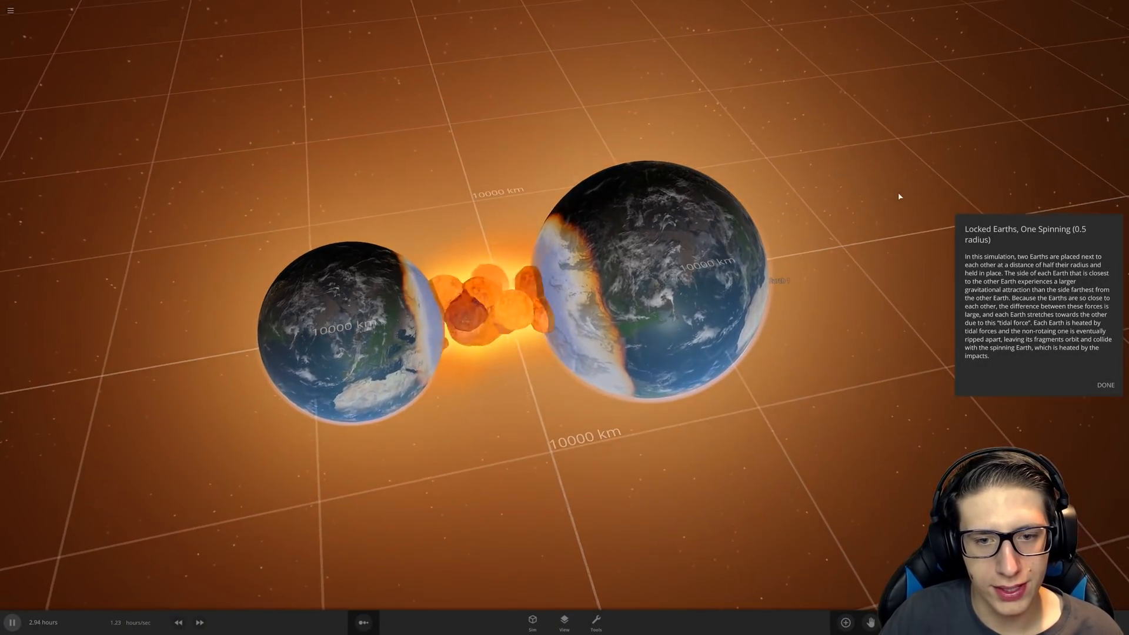
# - Watch the Locked Earths simulation, then load Earth Exploding & Eight Ceres from the browser
pyautogui.click(1105, 384)
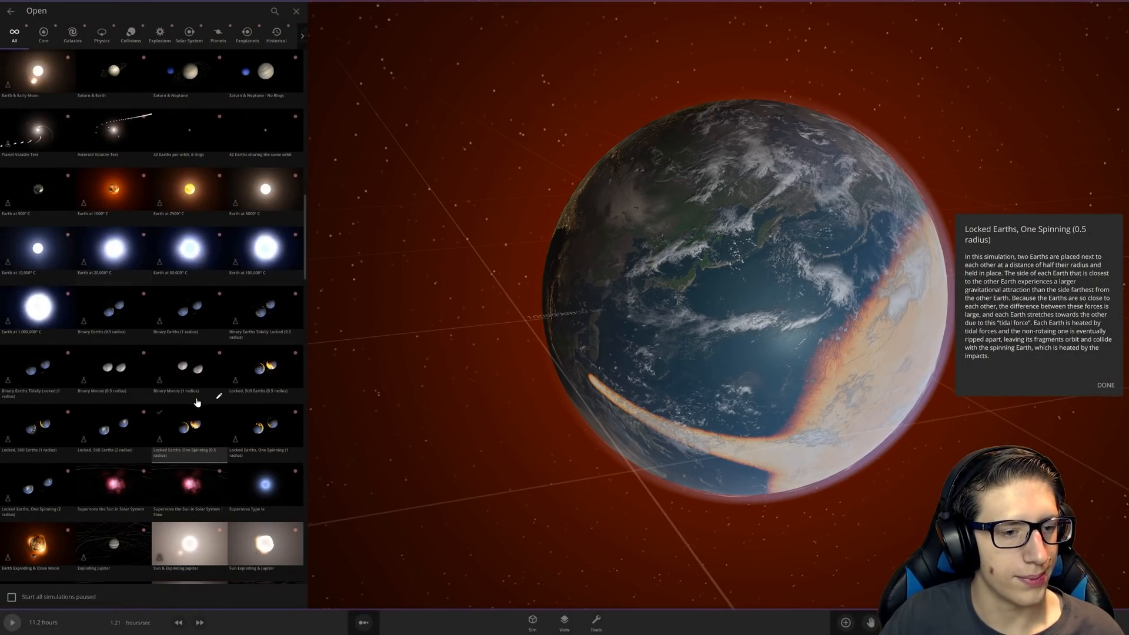
pyautogui.scroll(-3)
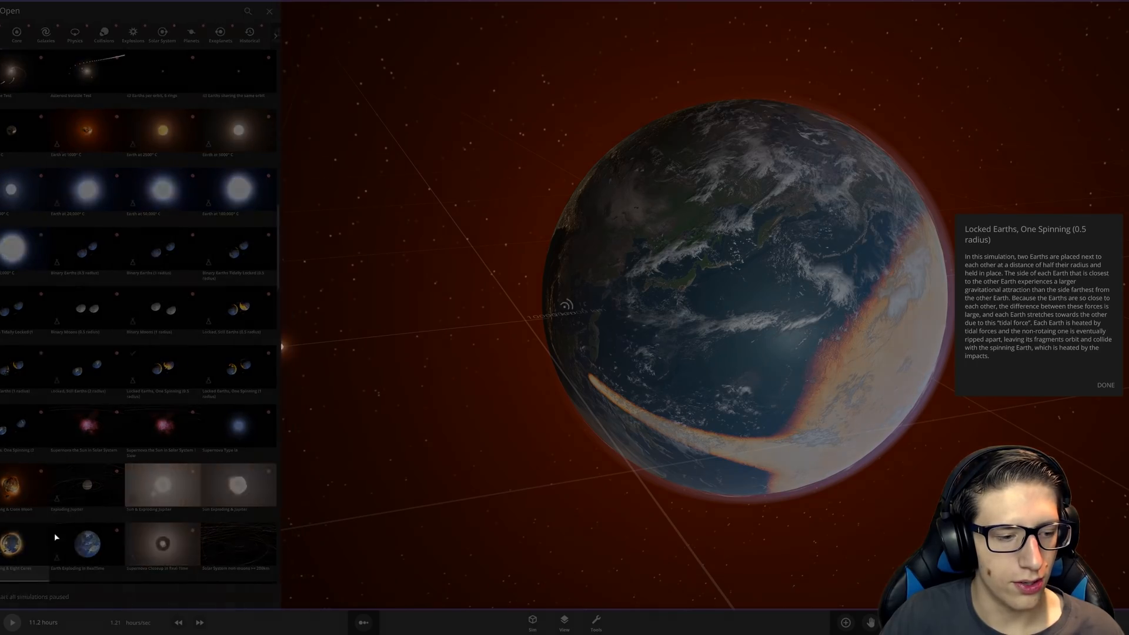
pyautogui.click(13, 547)
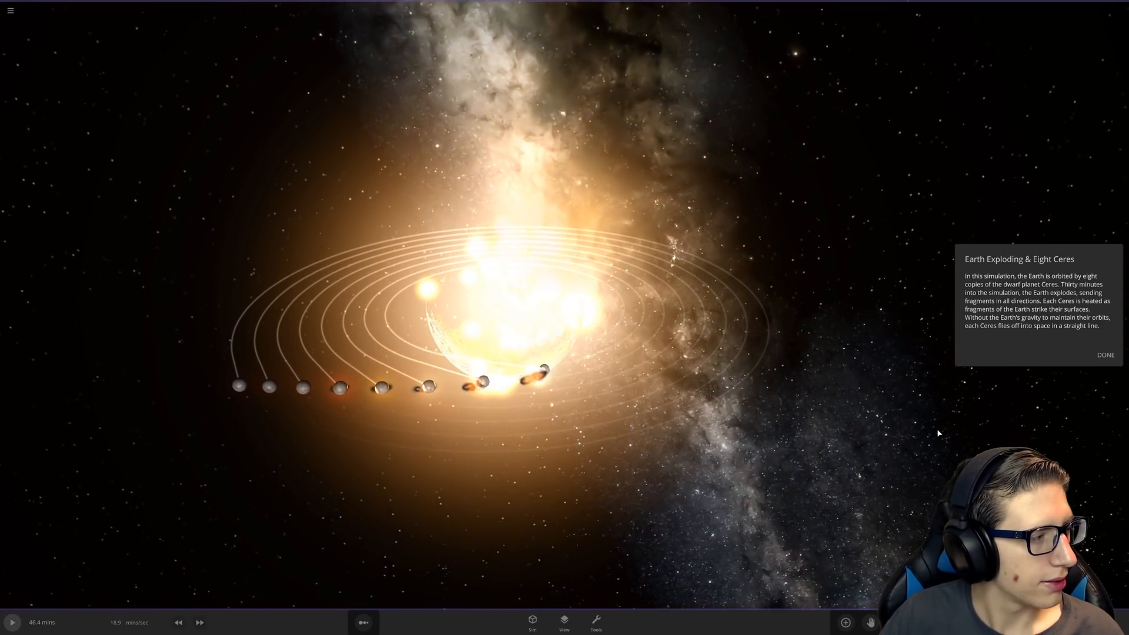
# - Watch Earth explode amid eight Ceres, then load Sun Exploding & Jupiter from saved simulations
pyautogui.click(1105, 354)
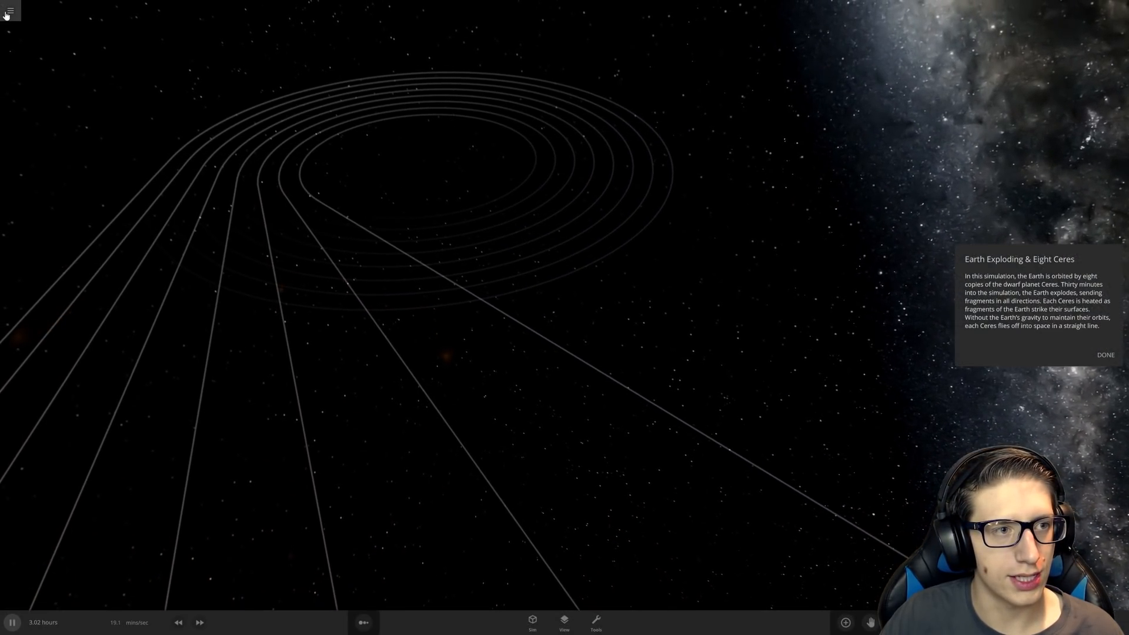
pyautogui.click(9, 10)
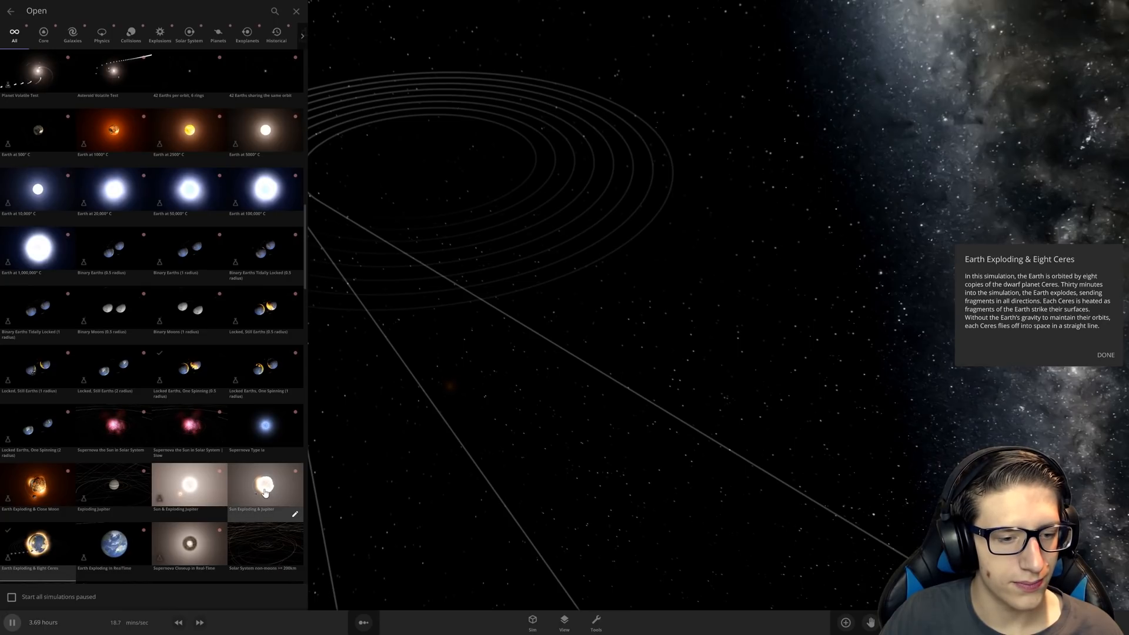
pyautogui.click(266, 486)
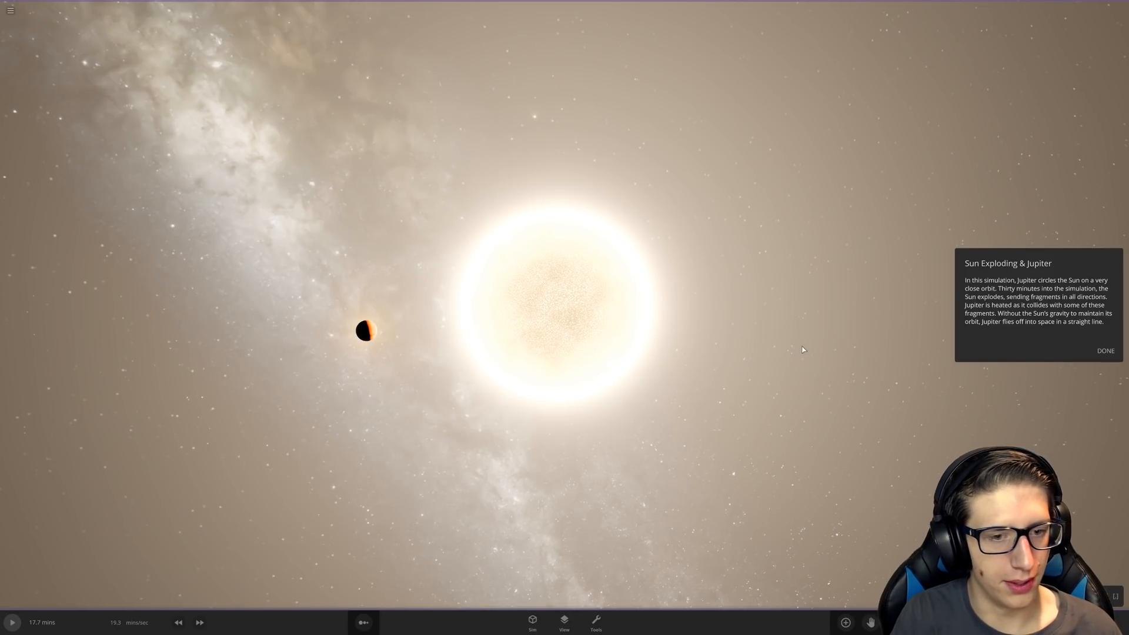
pyautogui.moveTo(865, 475)
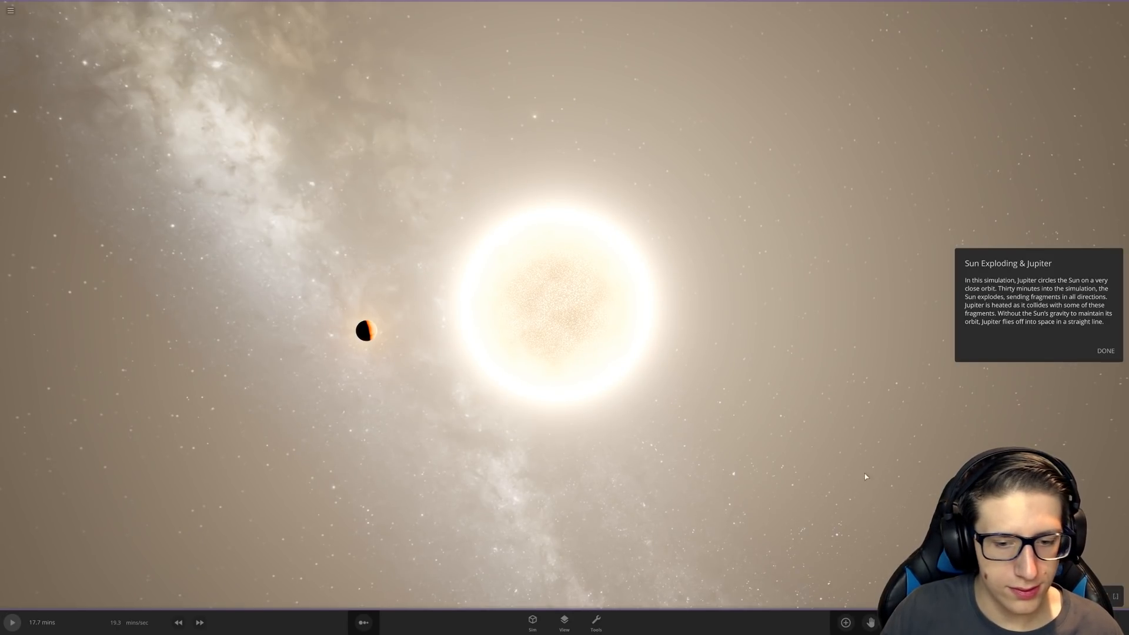
# - Watch Sun Exploding & Jupiter, then start the Earth Exploding In RealTime scenario
pyautogui.click(845, 622)
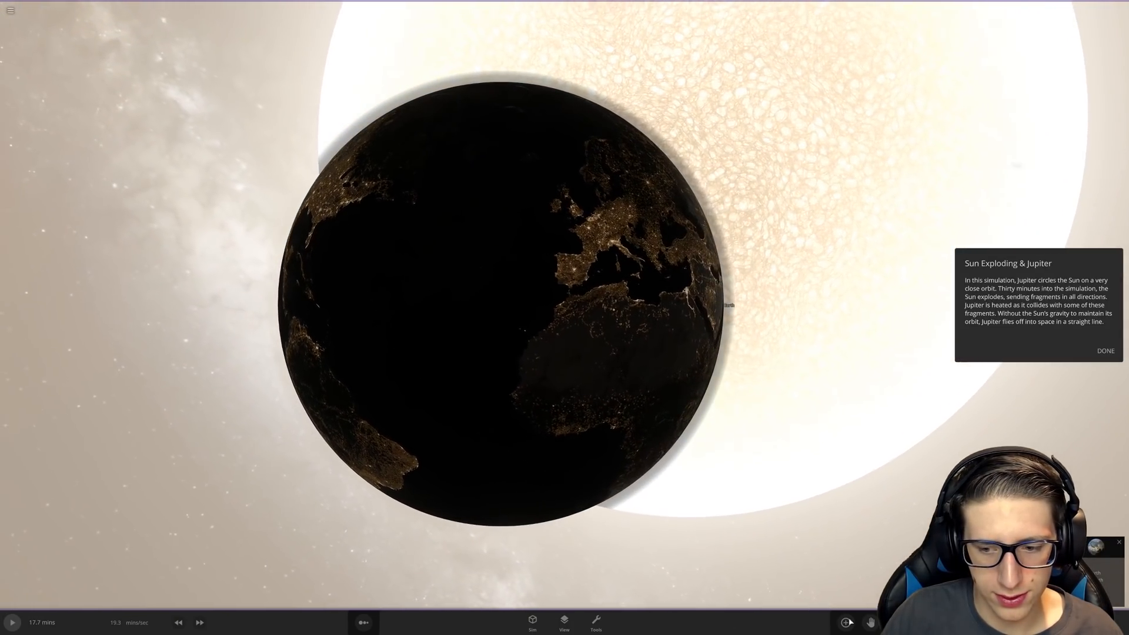
pyautogui.click(564, 621)
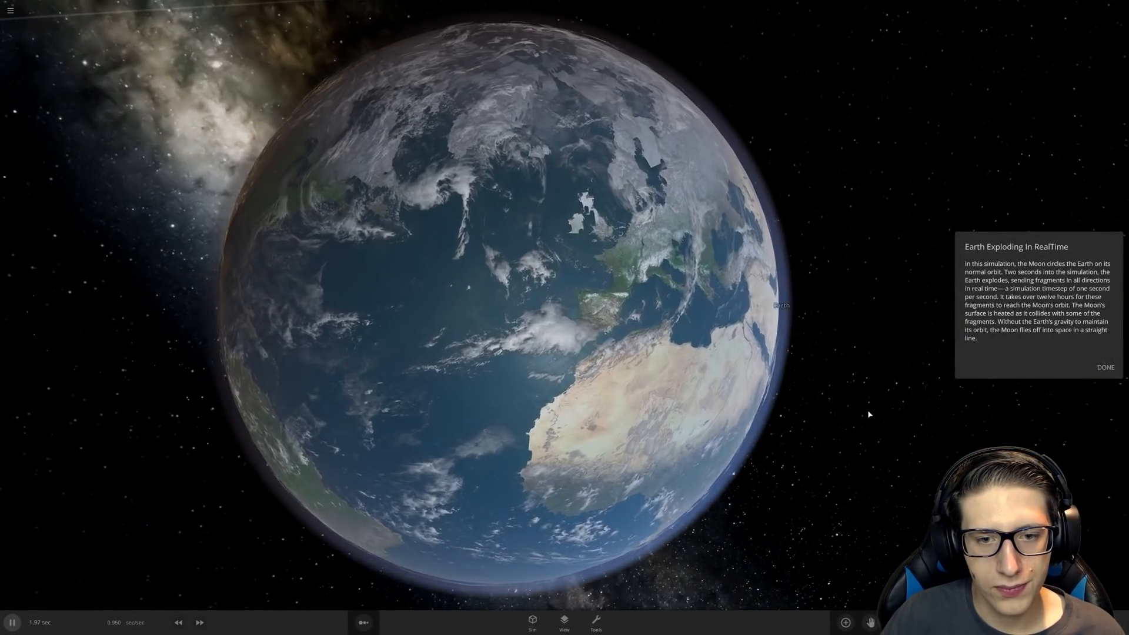
# - Watch Earth blow apart in real time, then reopen the saved simulations collection
pyautogui.click(1105, 367)
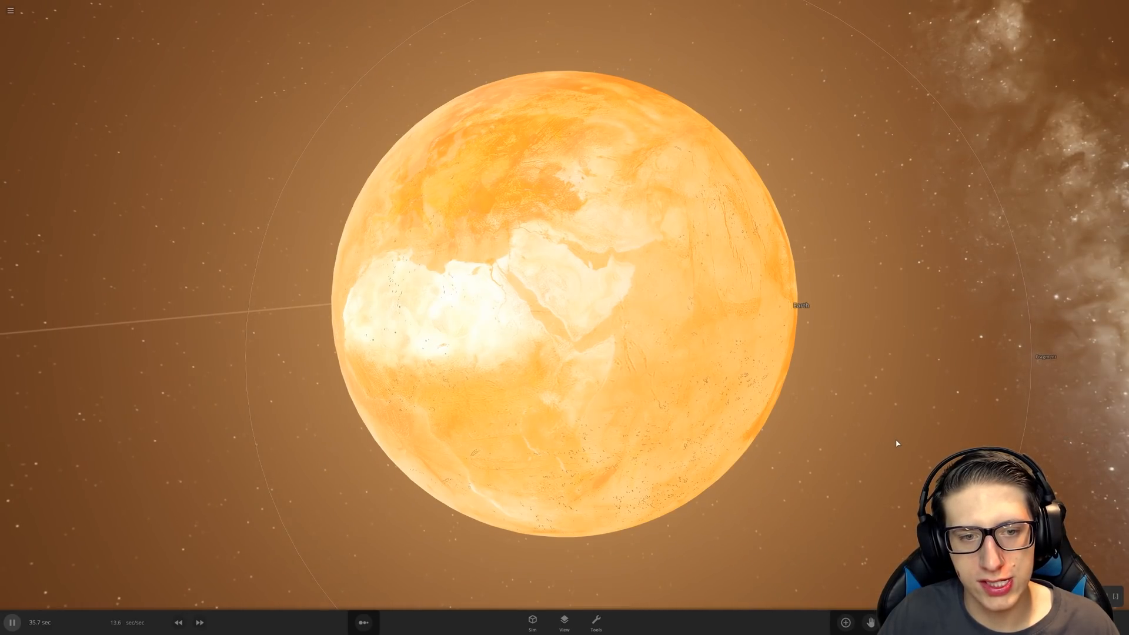
pyautogui.click(199, 622)
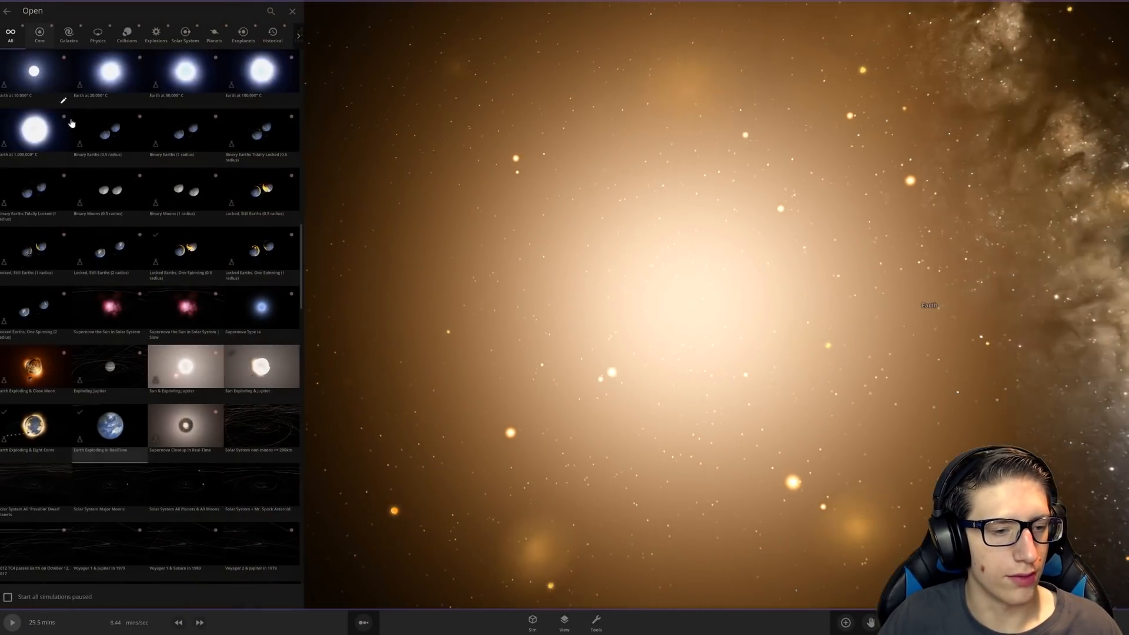
# - Scroll through the Open browser, then exit Universe Sandbox 2 to Steam
pyautogui.scroll(-3)
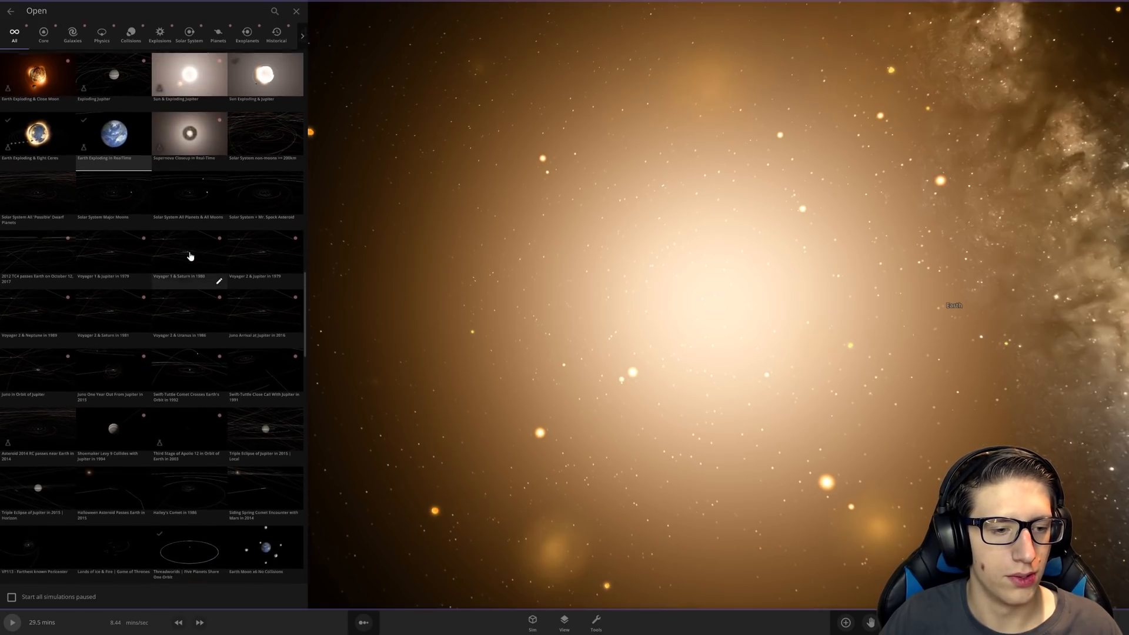
pyautogui.scroll(-3)
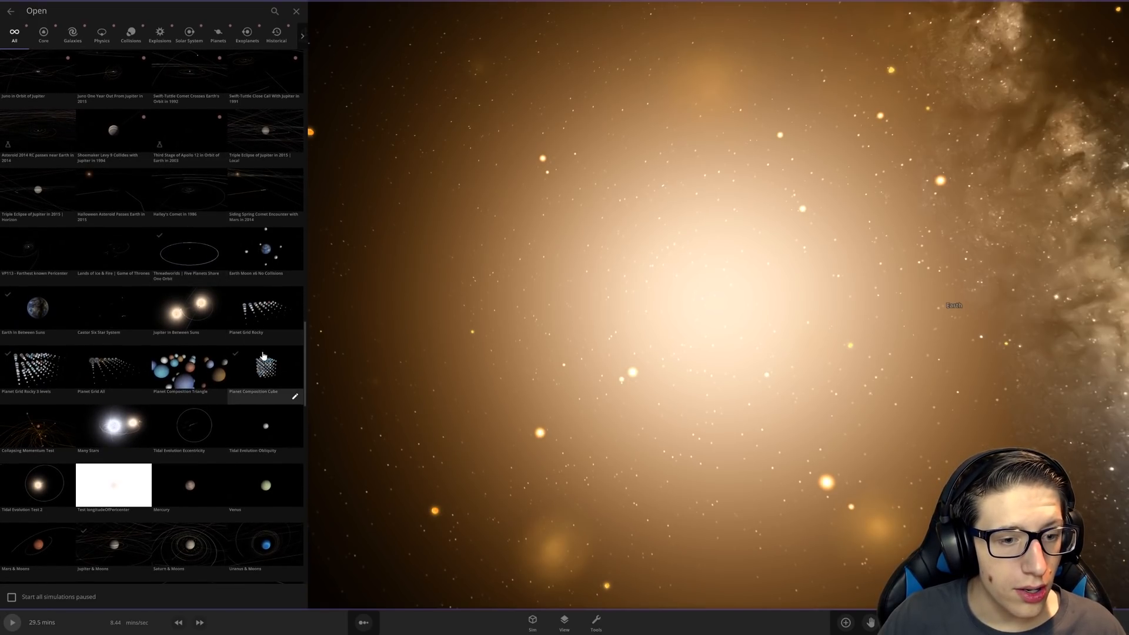
pyautogui.click(295, 11)
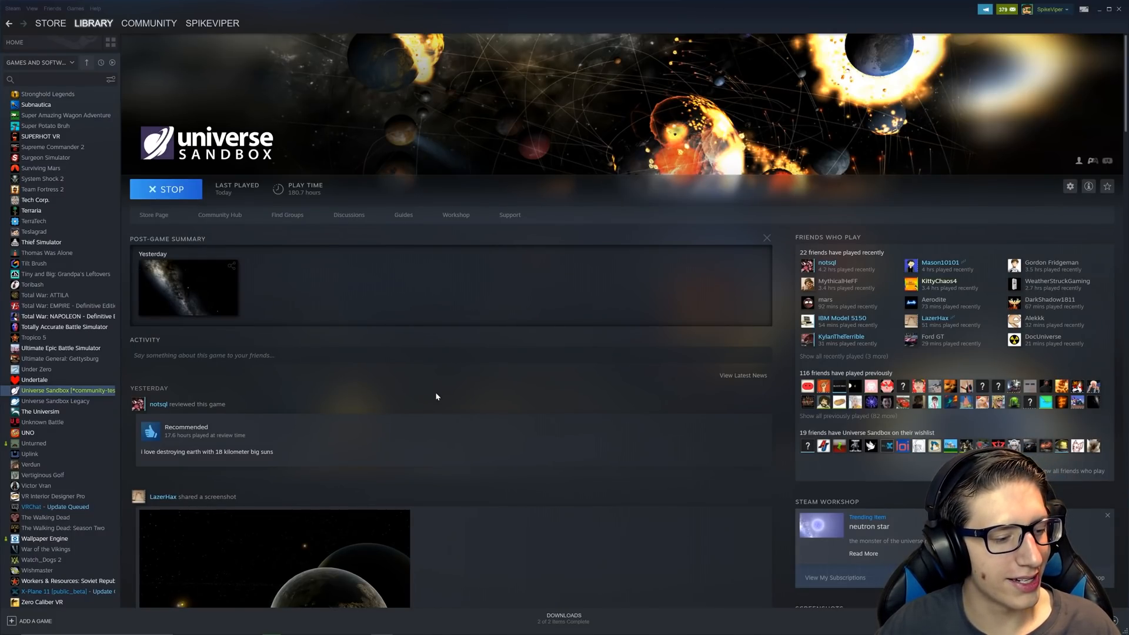
# - Wait on the Steam library page until Universe Sandbox stops running
pyautogui.click(165, 189)
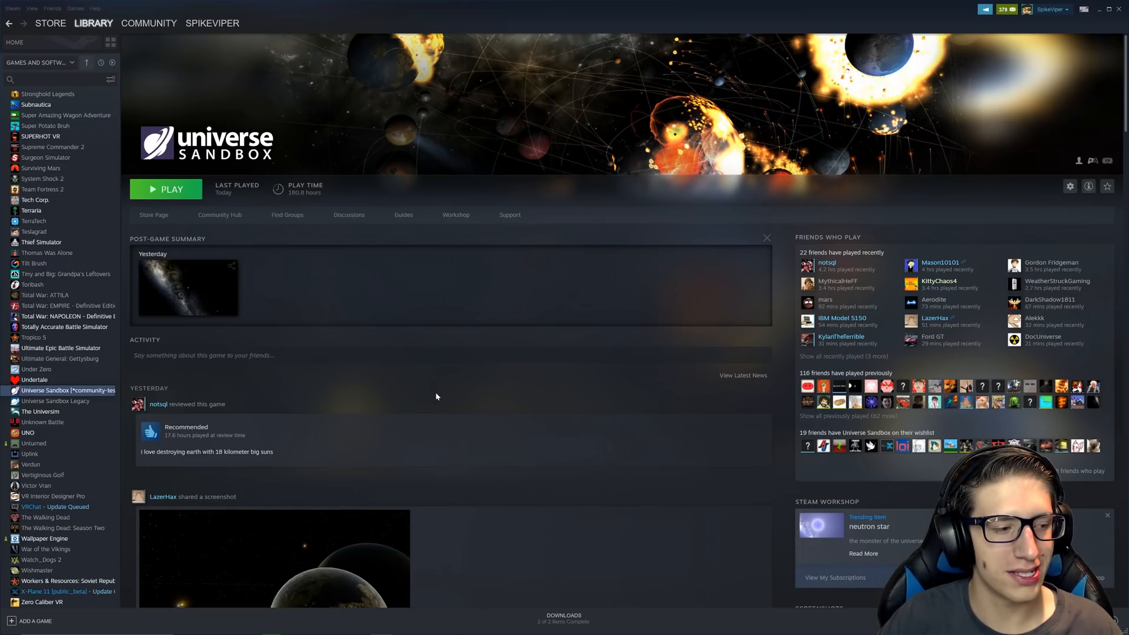
pyautogui.moveTo(655, 385)
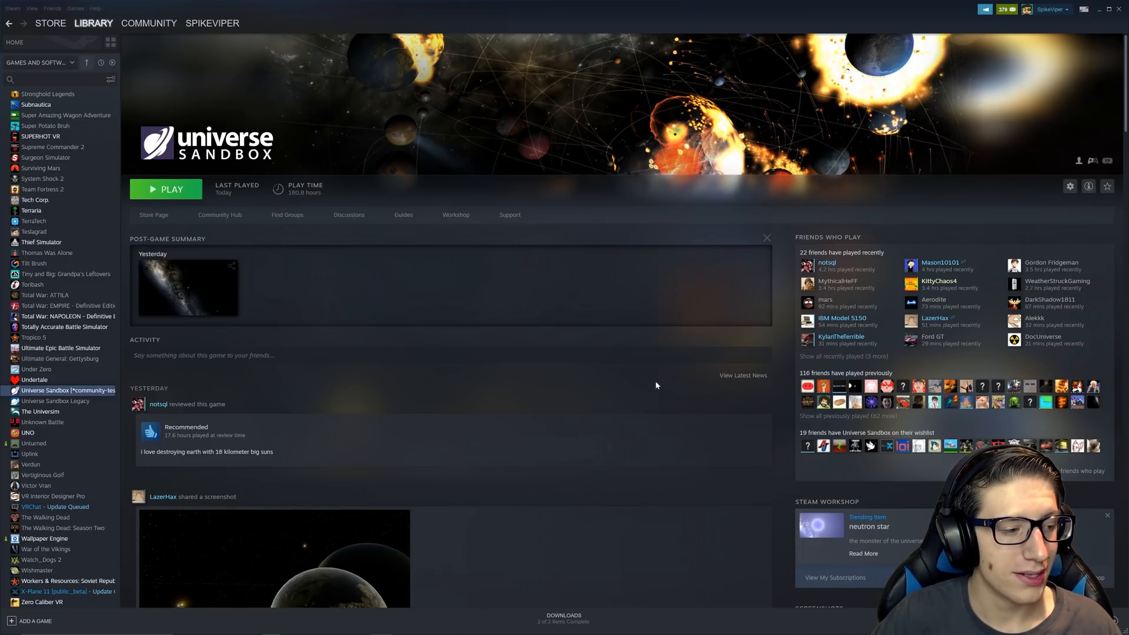